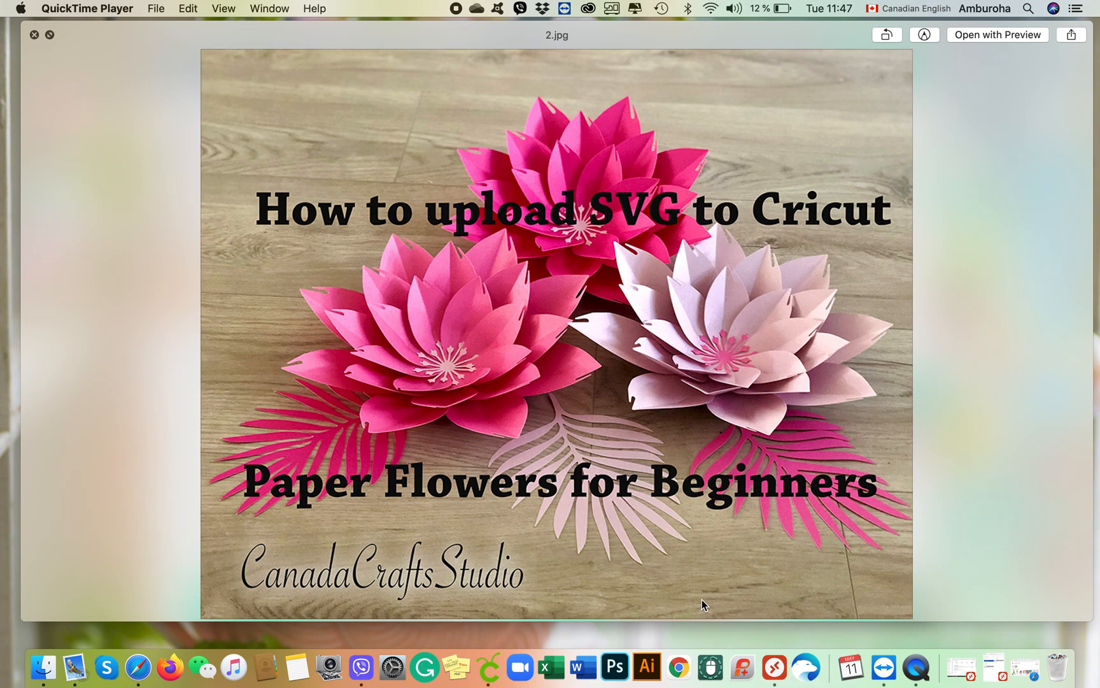
mouse_move(385, 242)
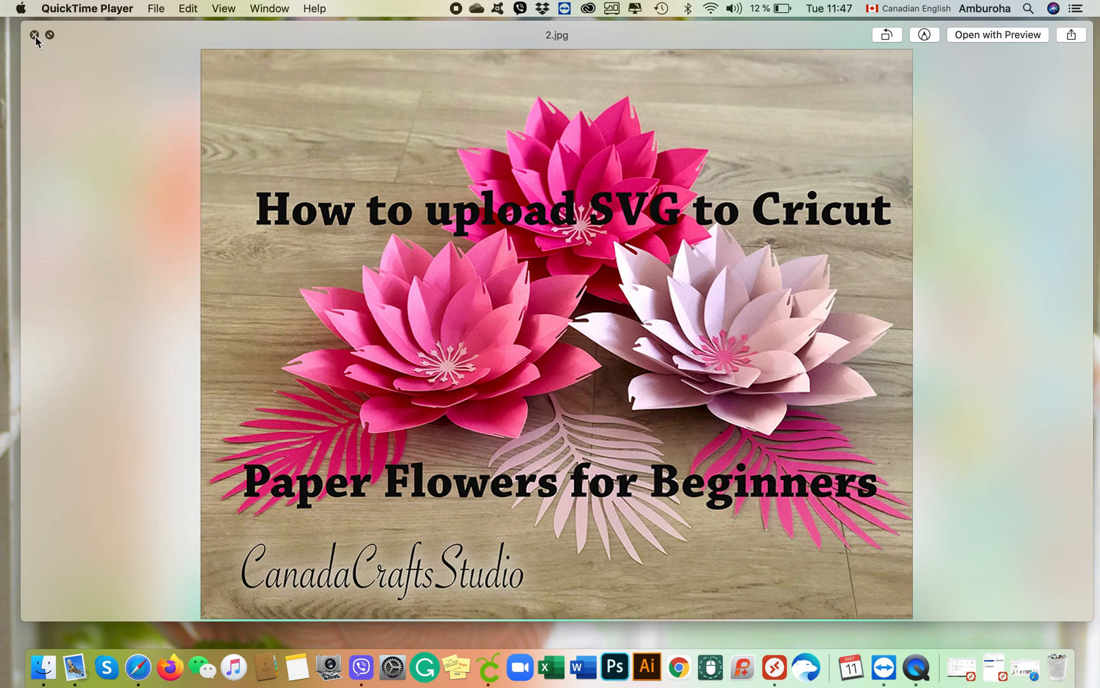
- Close the flower title image preview to return to the My Projects home screen
left_click(33, 35)
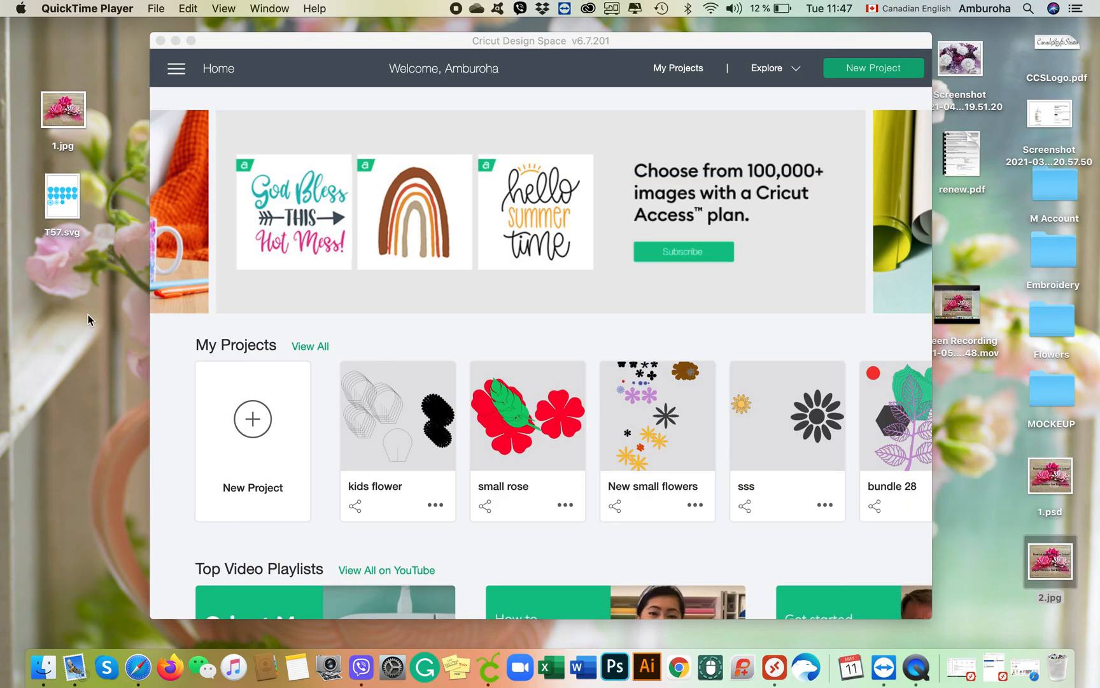
mouse_move(77, 275)
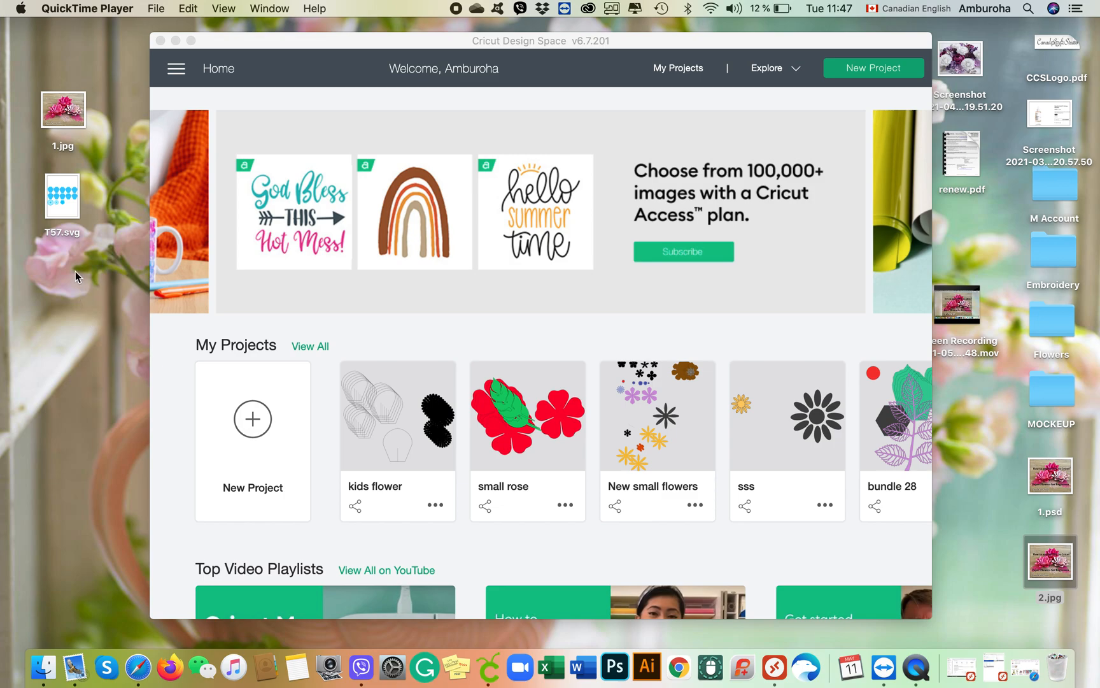
mouse_move(64, 217)
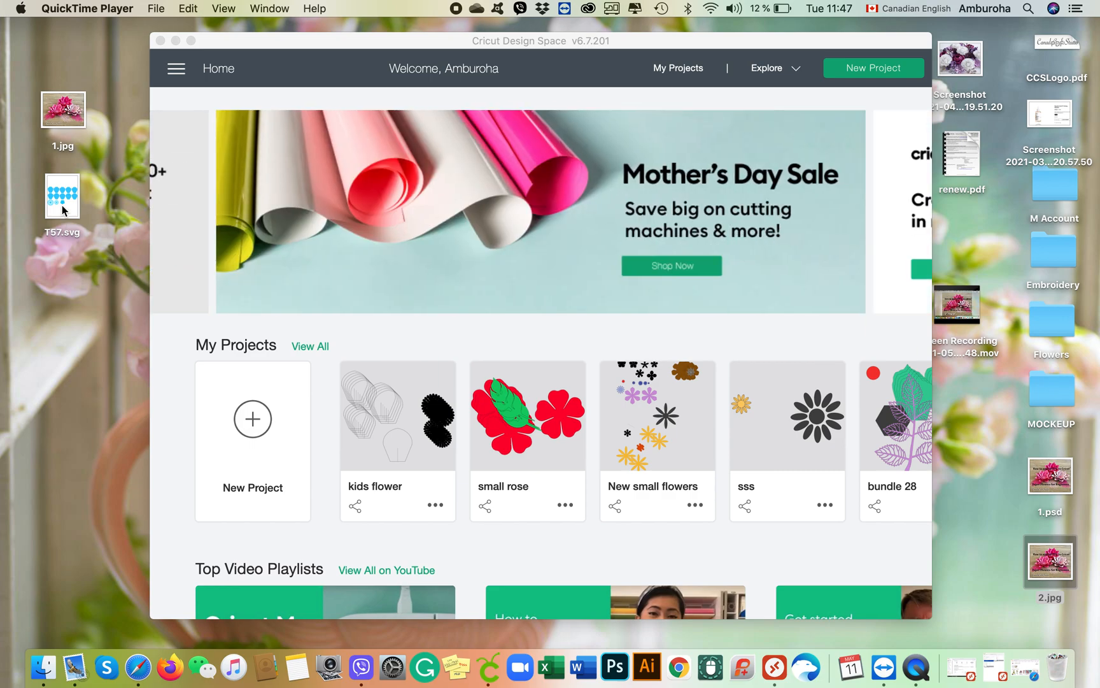
mouse_move(573, 13)
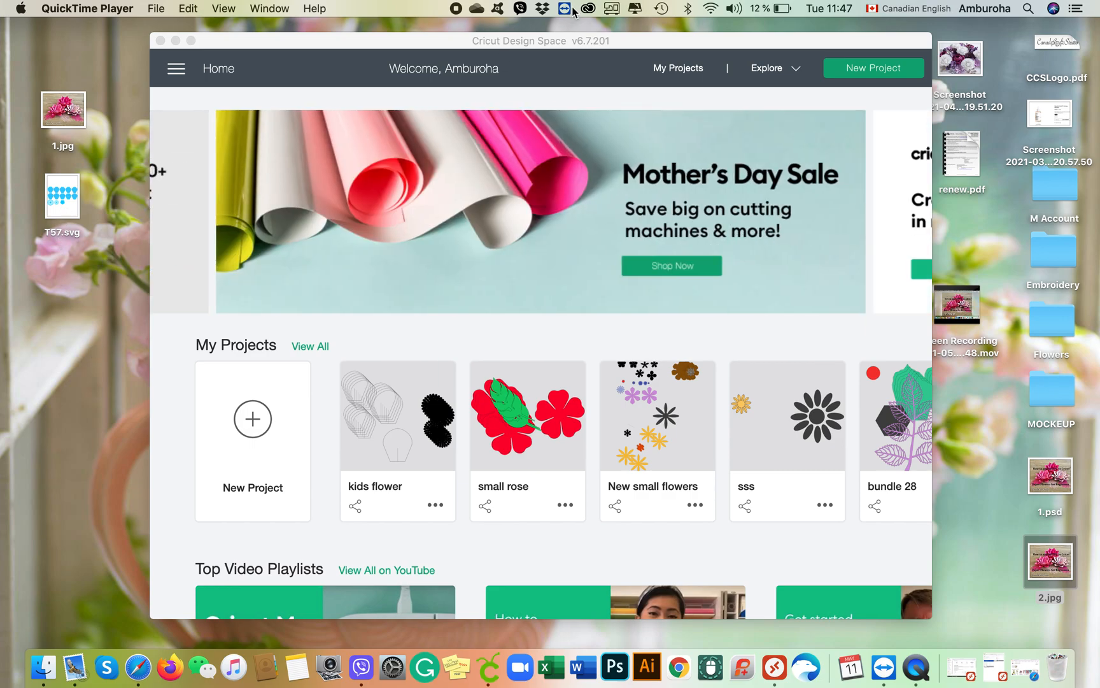
mouse_move(419, 242)
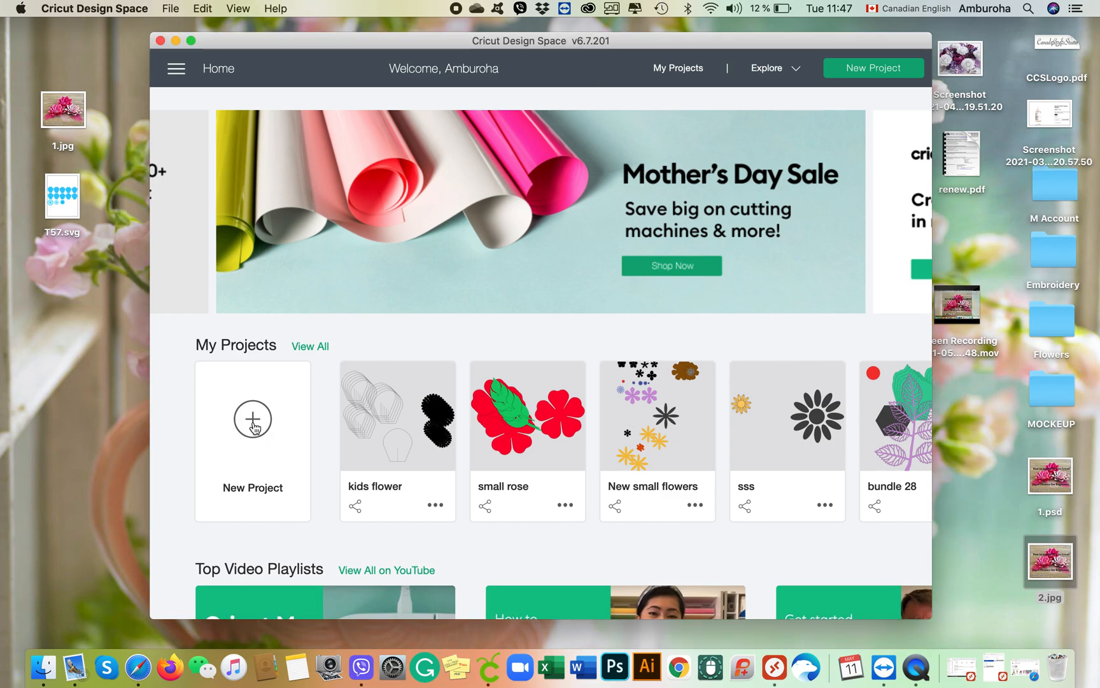
- Start a new blank project and bring up the image upload options
left_click(253, 419)
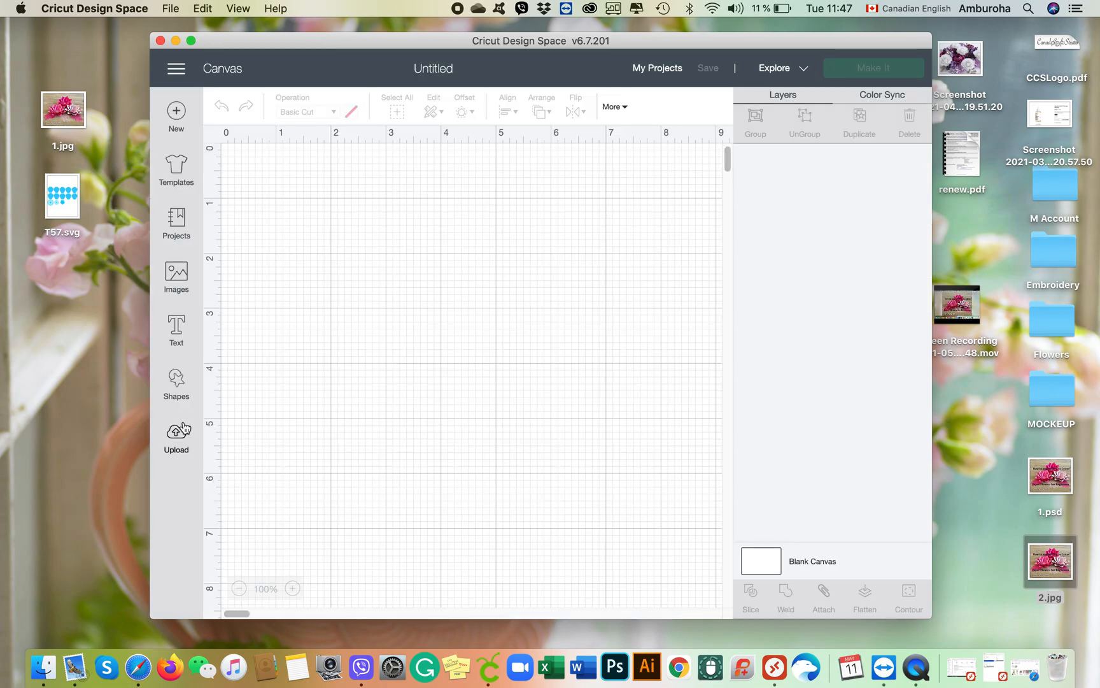
mouse_move(184, 463)
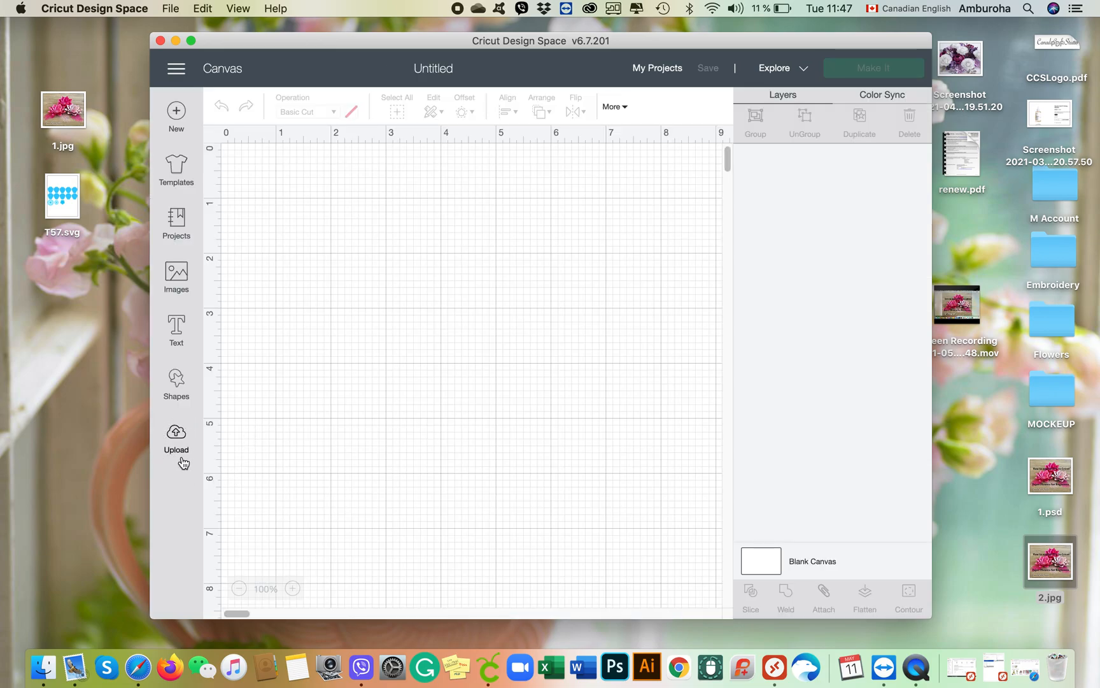
left_click(177, 439)
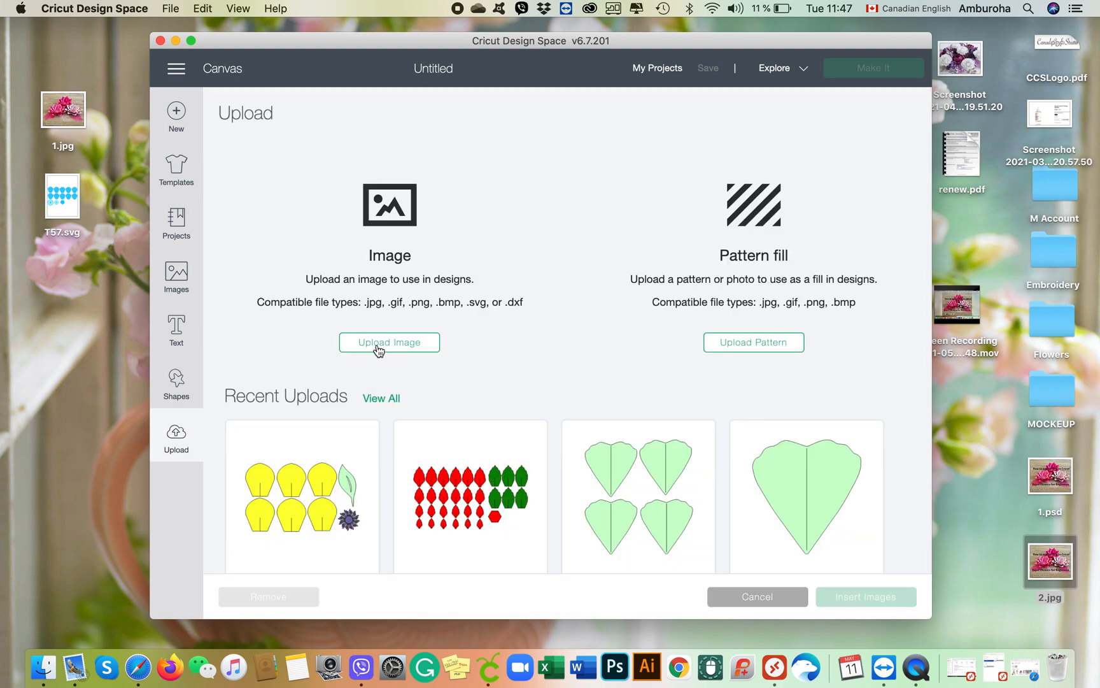
- Upload the T57.svg petal file as a cut image
left_click(390, 342)
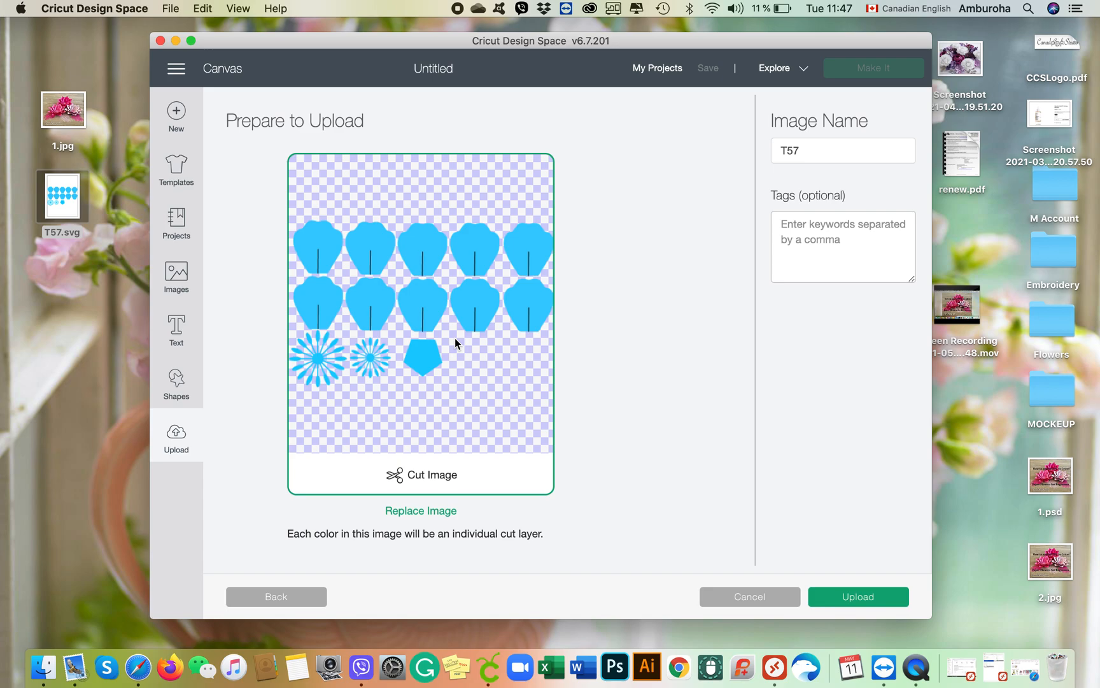
mouse_move(639, 392)
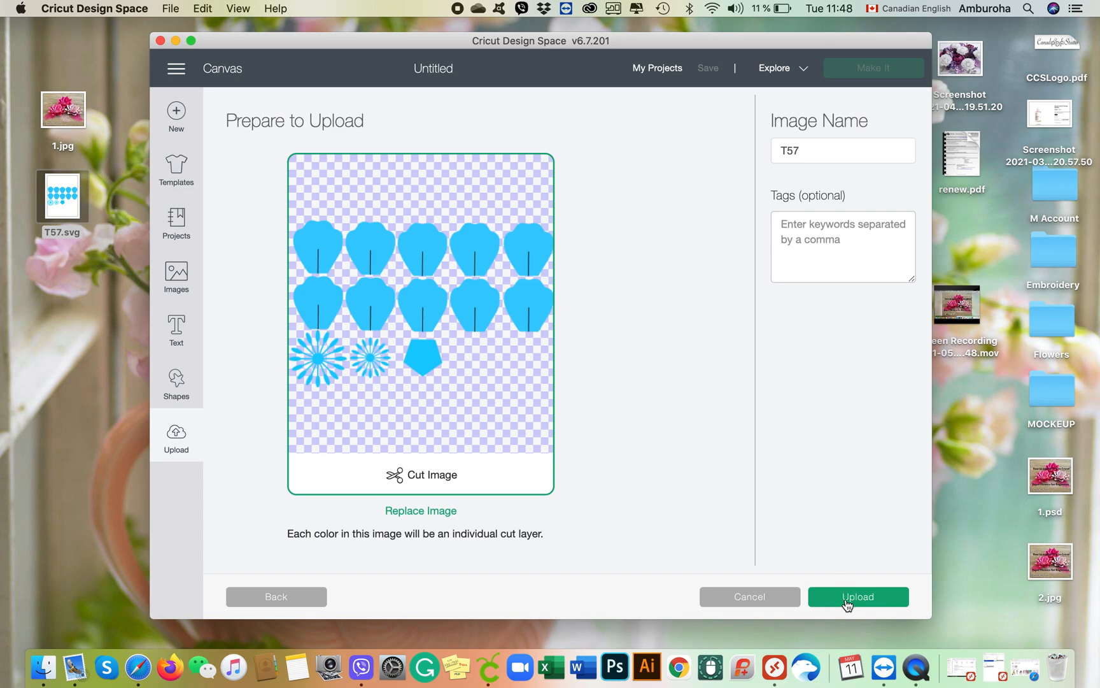
left_click(858, 597)
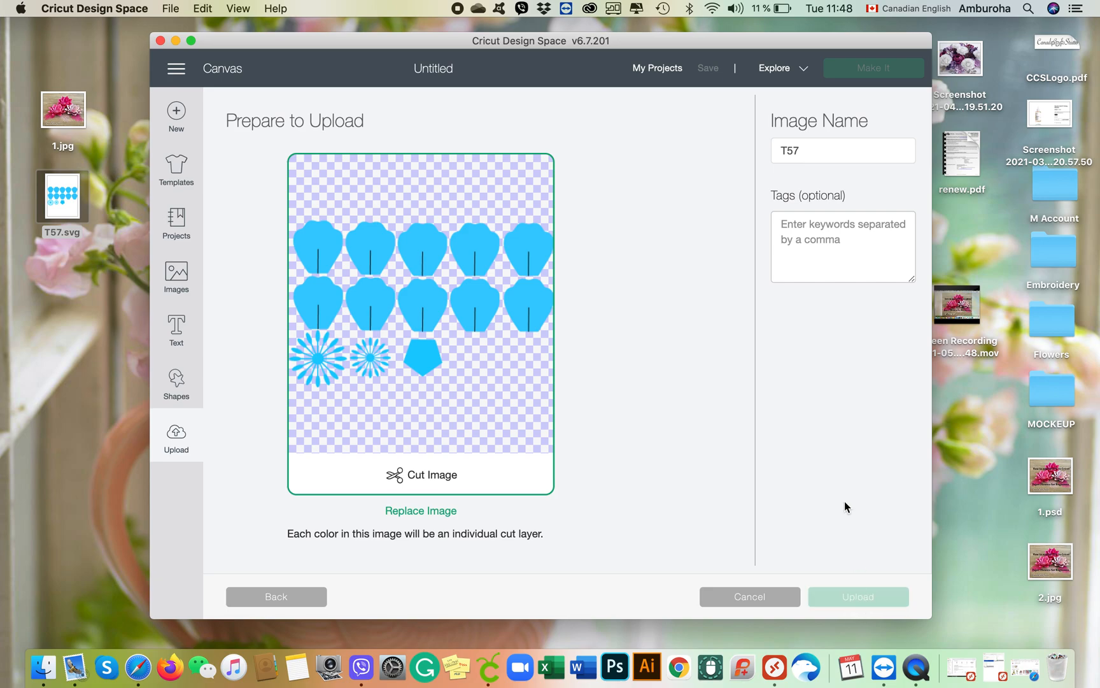
left_click(857, 597)
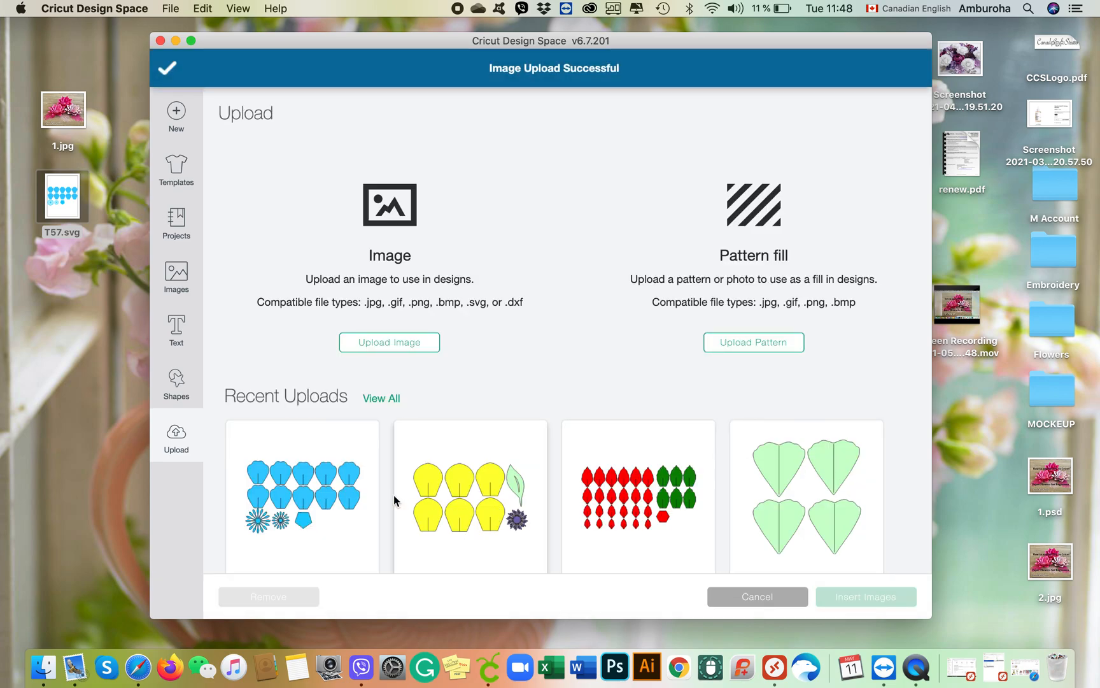
- Pick the blue T57 petal thumbnail in Recent Uploads and browse the other uploads
left_click(302, 496)
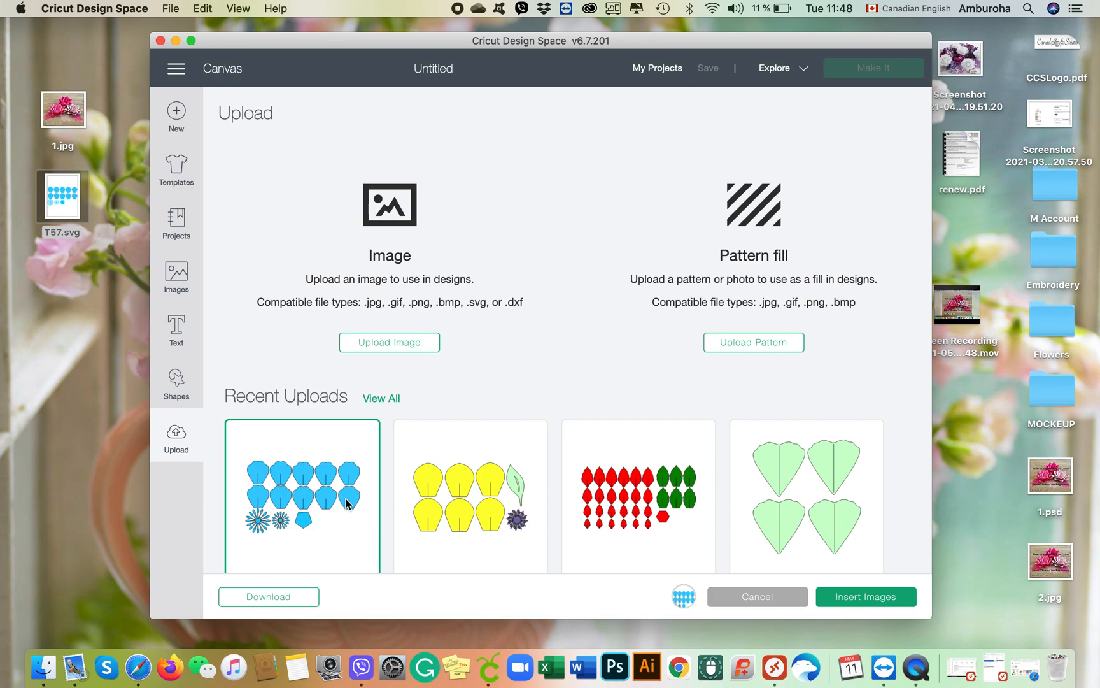
mouse_move(303, 465)
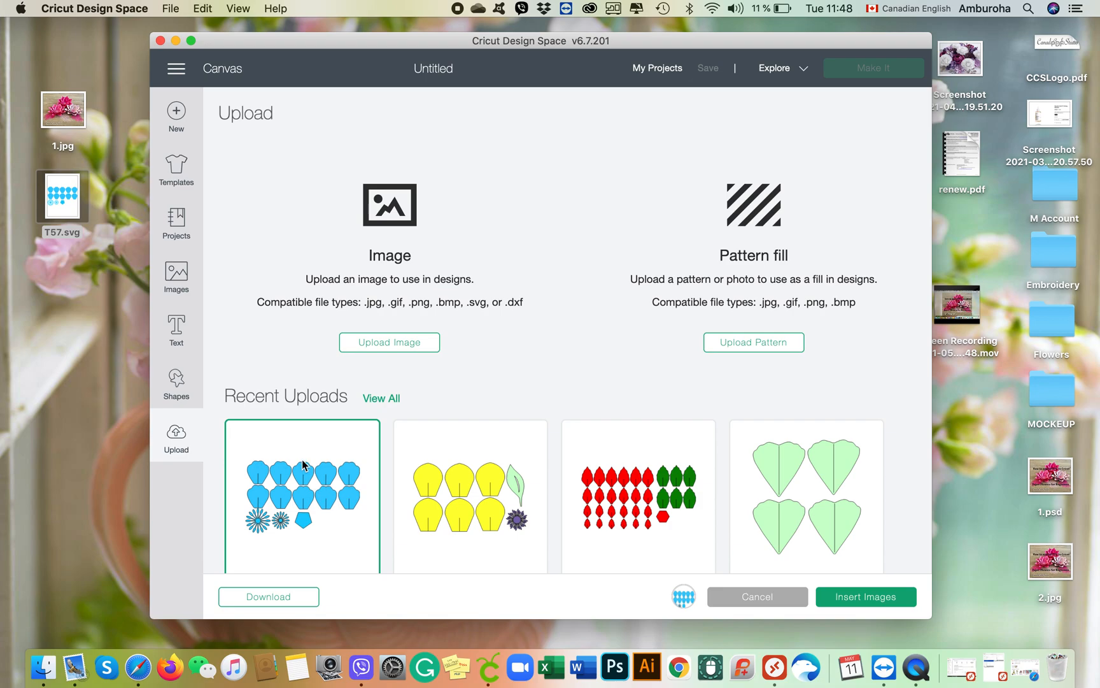
mouse_move(259, 510)
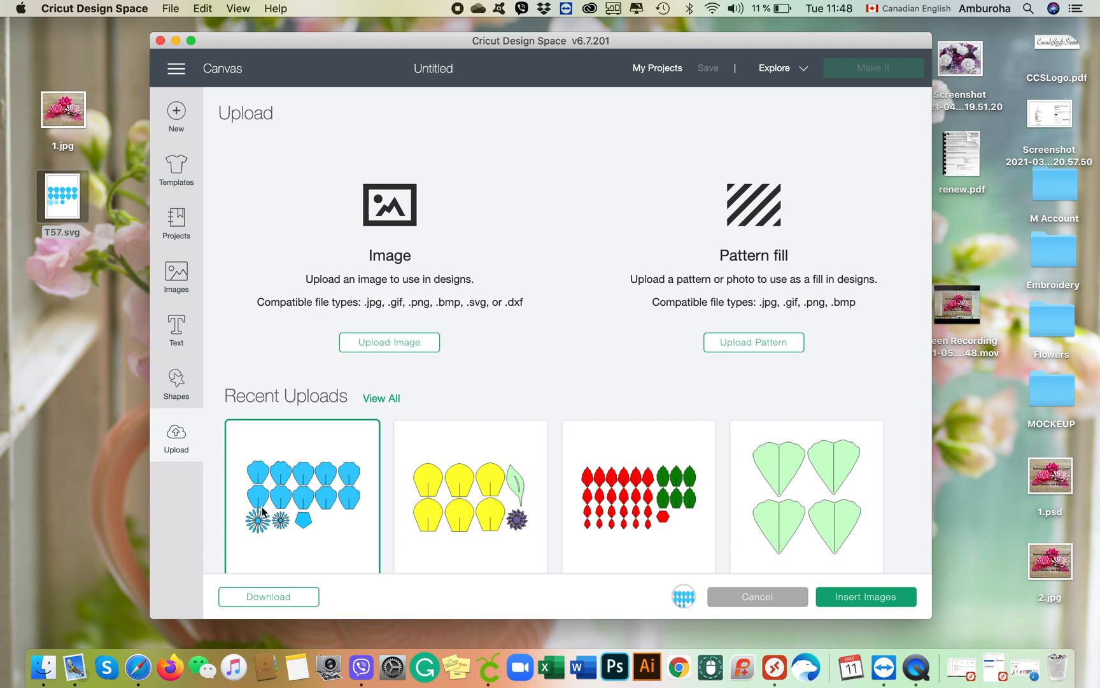
scroll("down", 3)
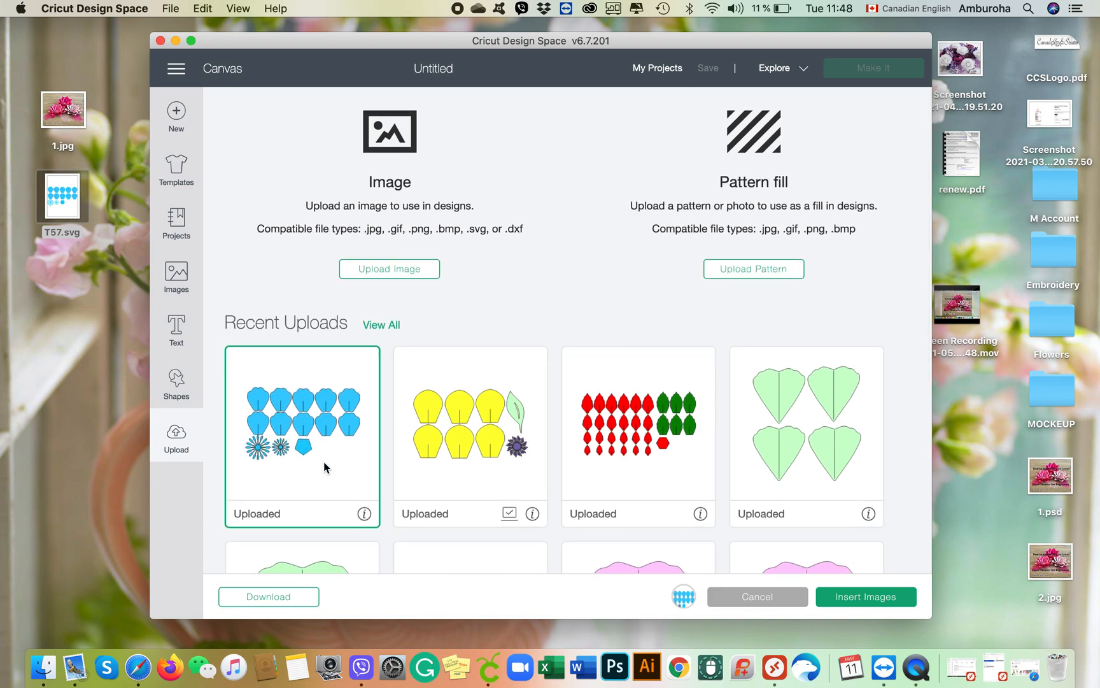
mouse_move(408, 468)
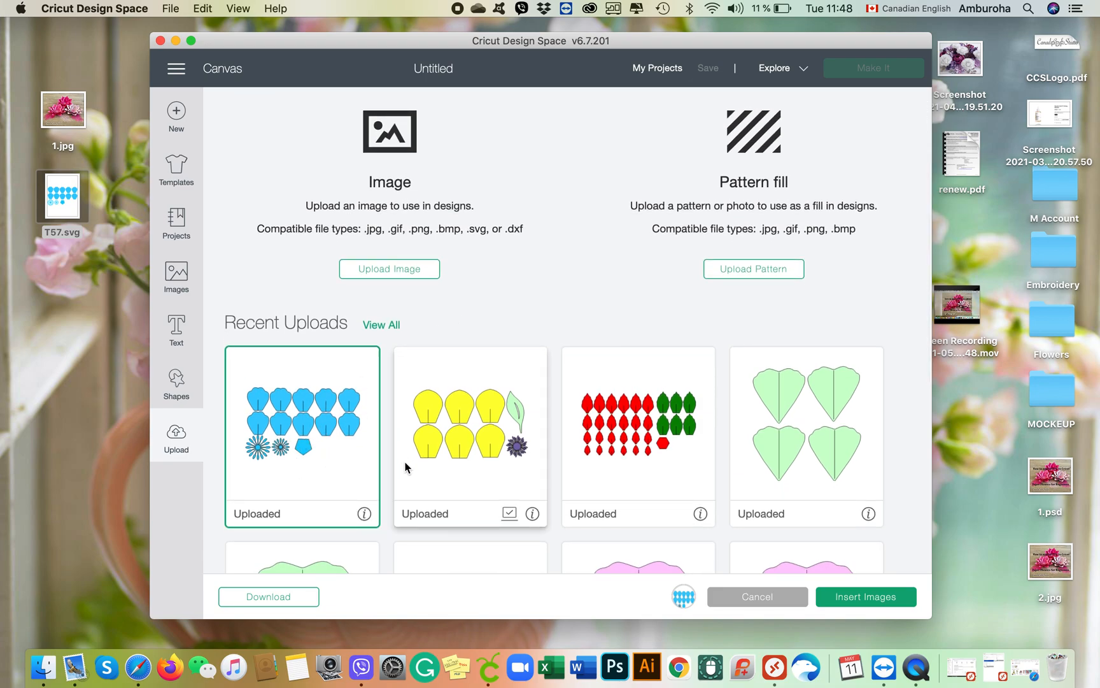
mouse_move(483, 481)
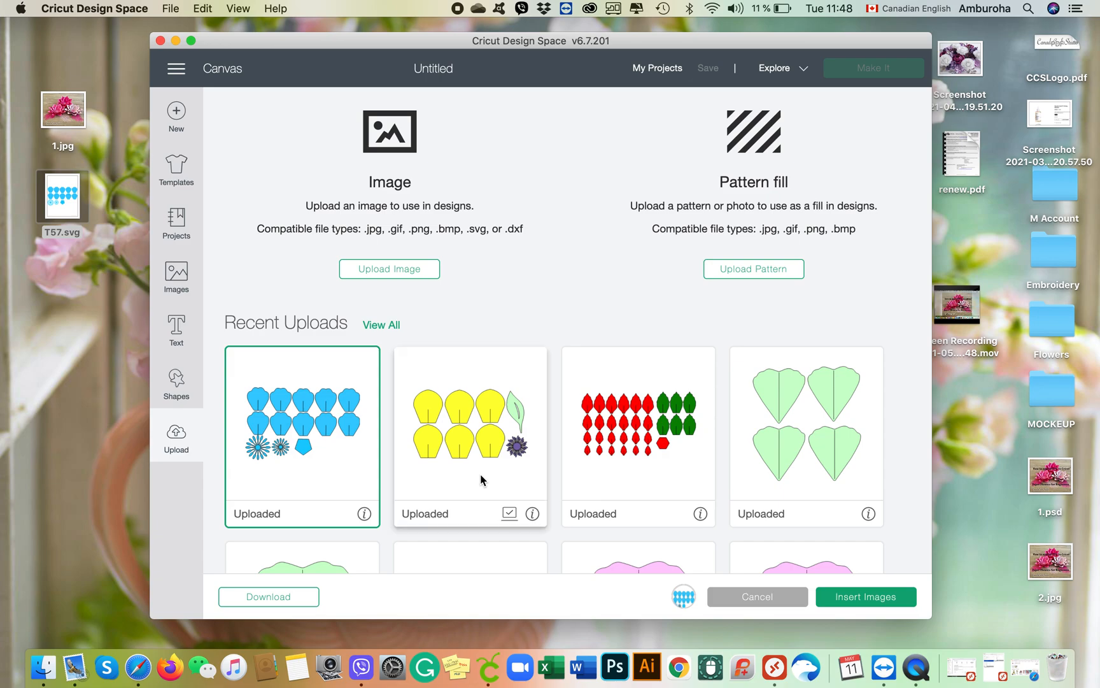
mouse_move(866, 597)
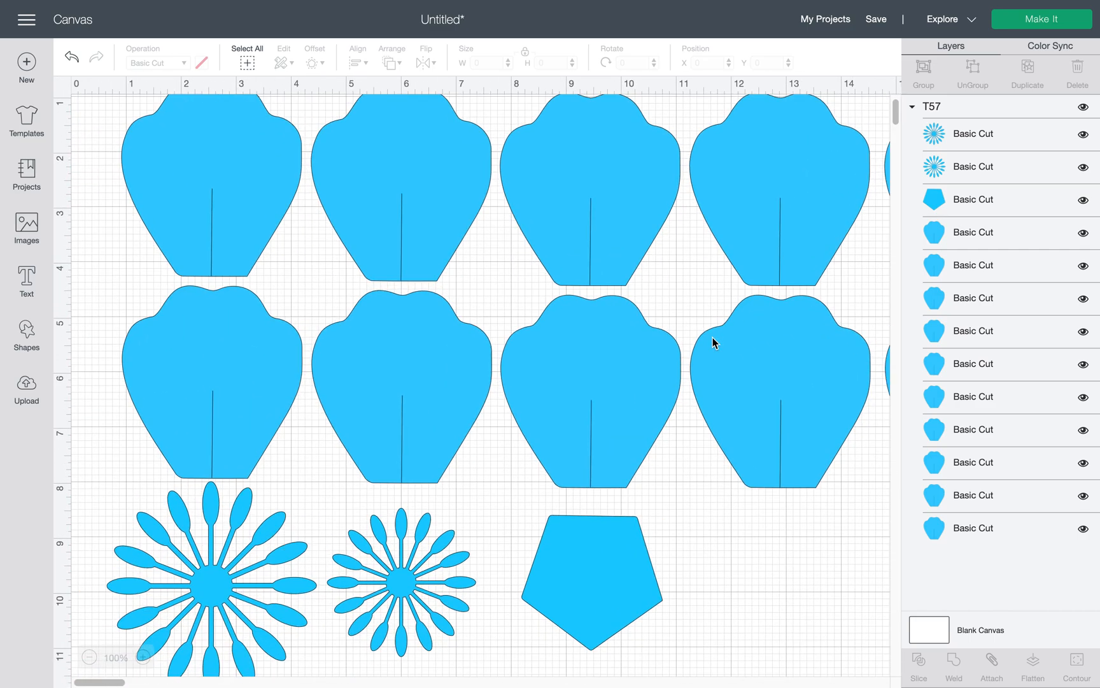
- Insert the T57 petal set onto the canvas and send it to mat preparation
scroll("down", 3)
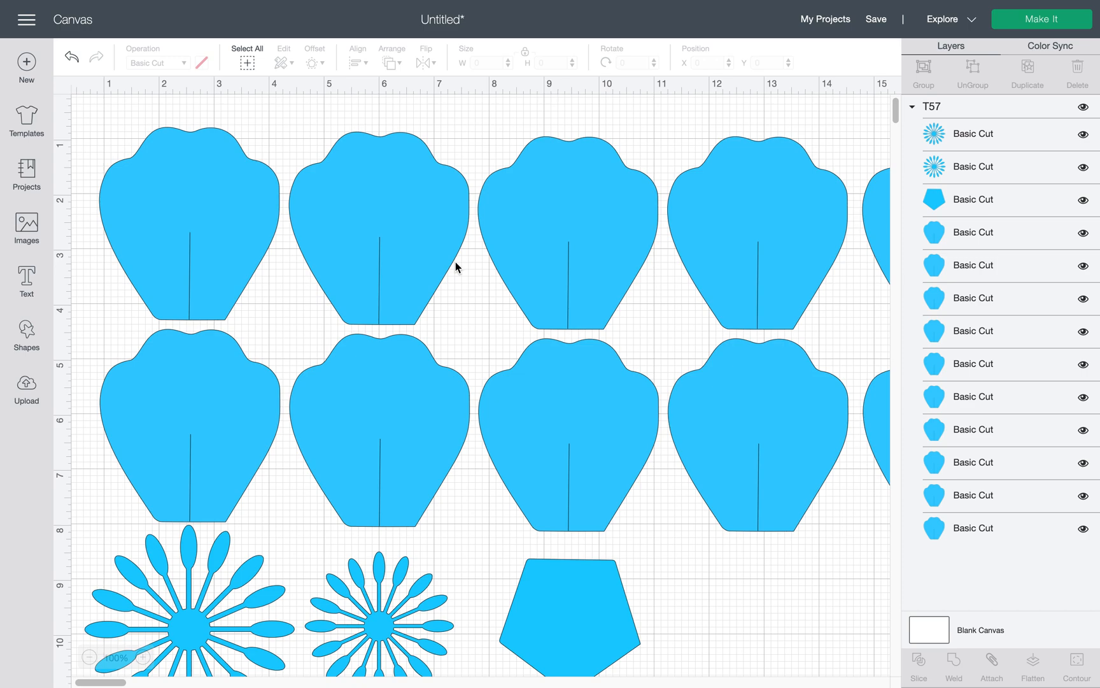
mouse_move(1041, 19)
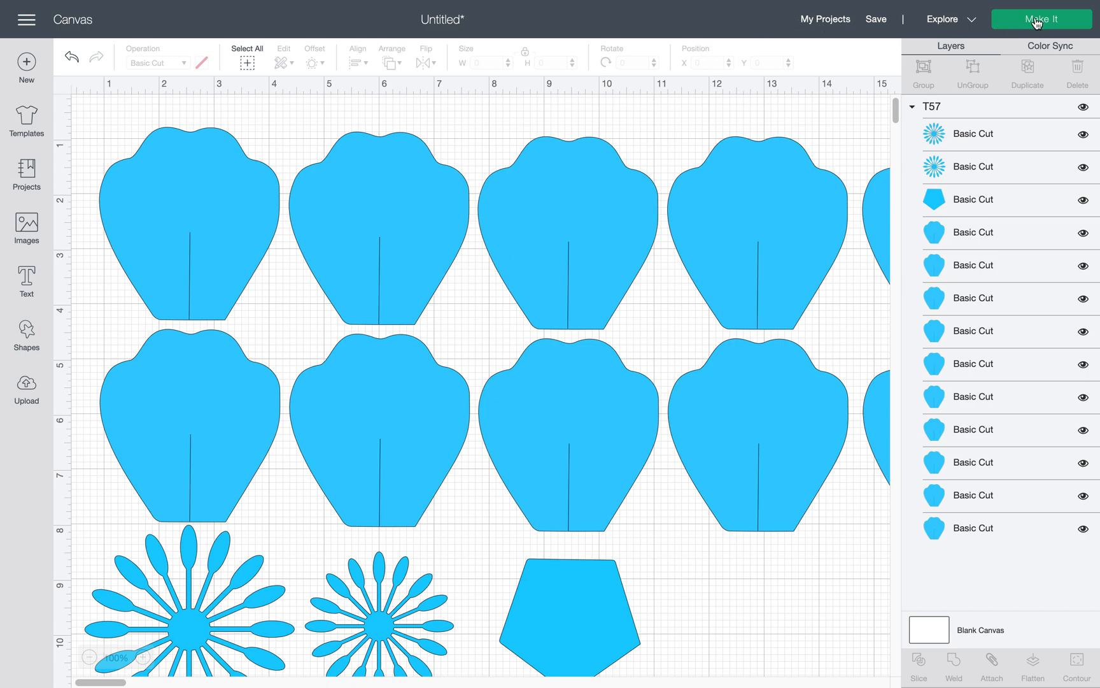
left_click(1041, 19)
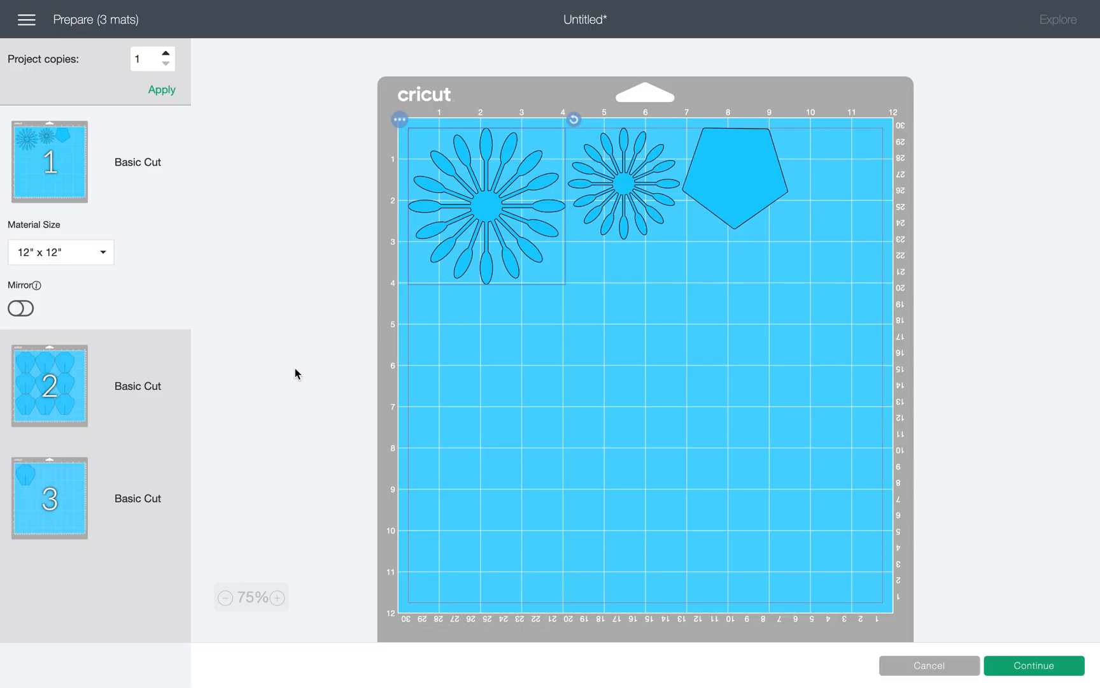
mouse_move(198, 386)
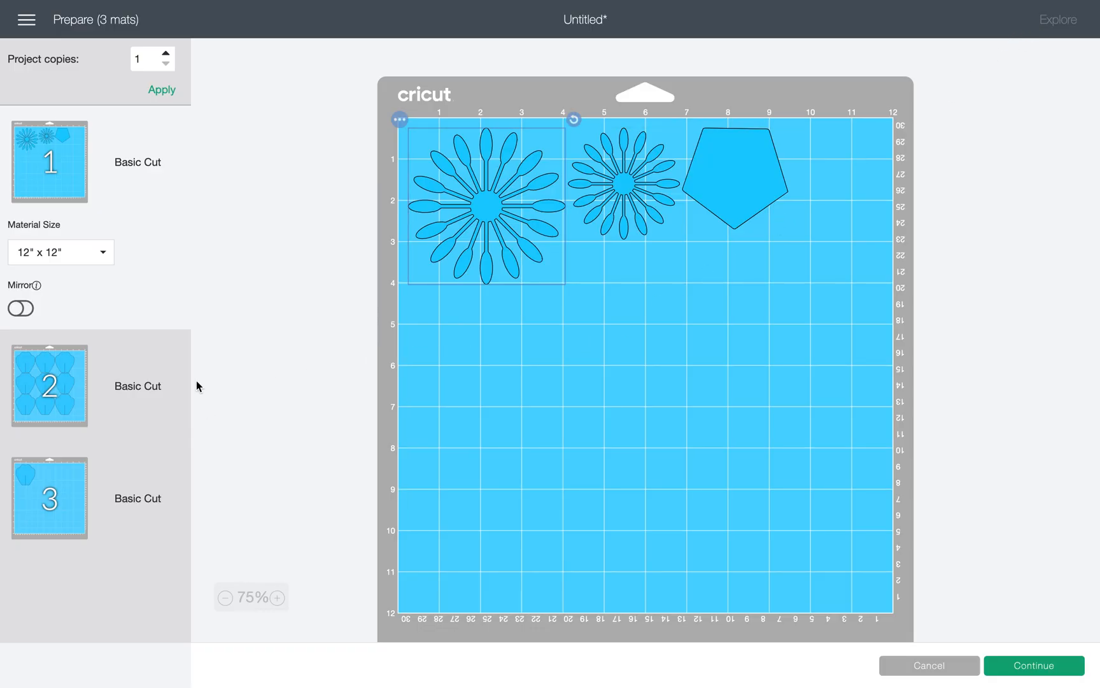
mouse_move(195, 321)
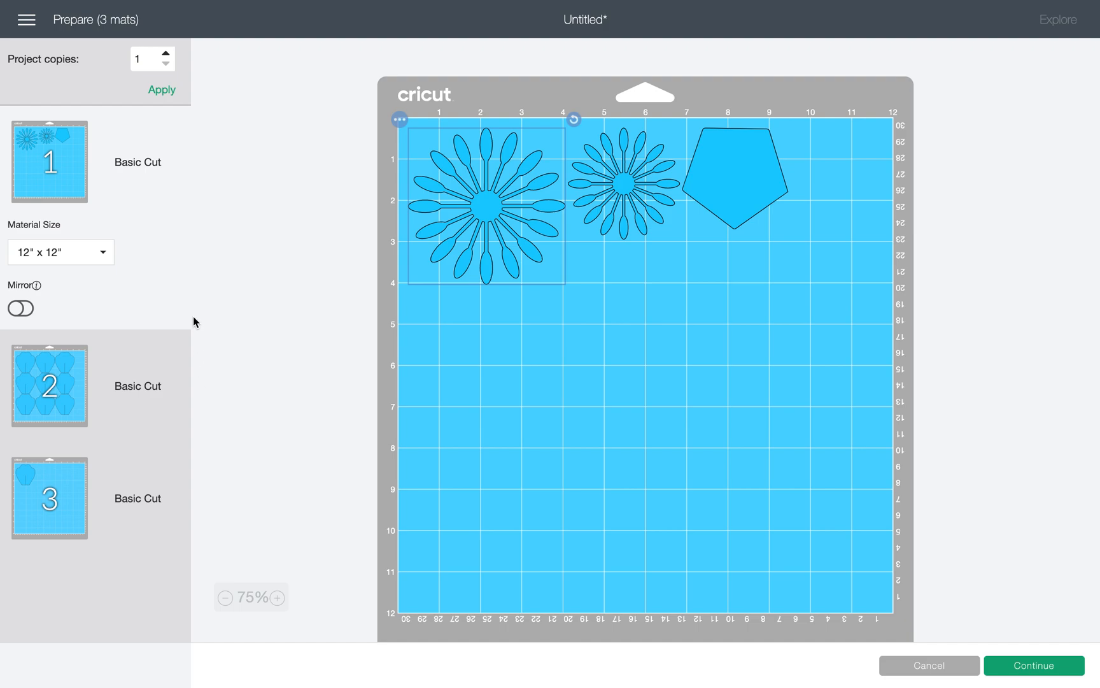
mouse_move(70, 318)
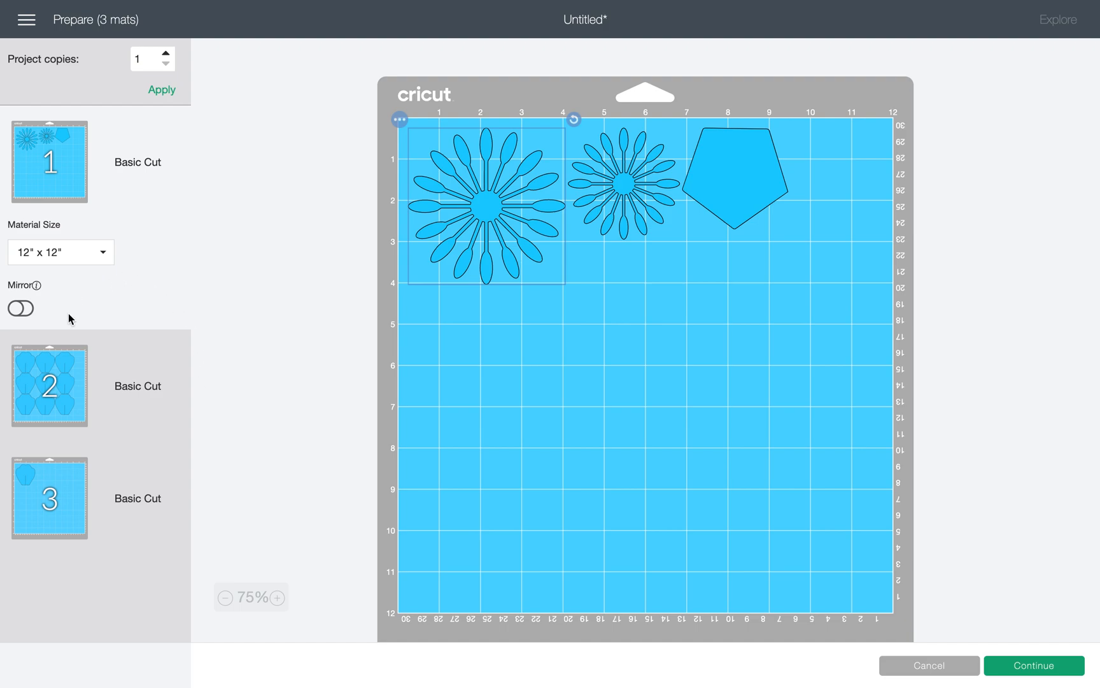
- Set mat 2's material size to 8.5" x 11" (Letter)
left_click(49, 385)
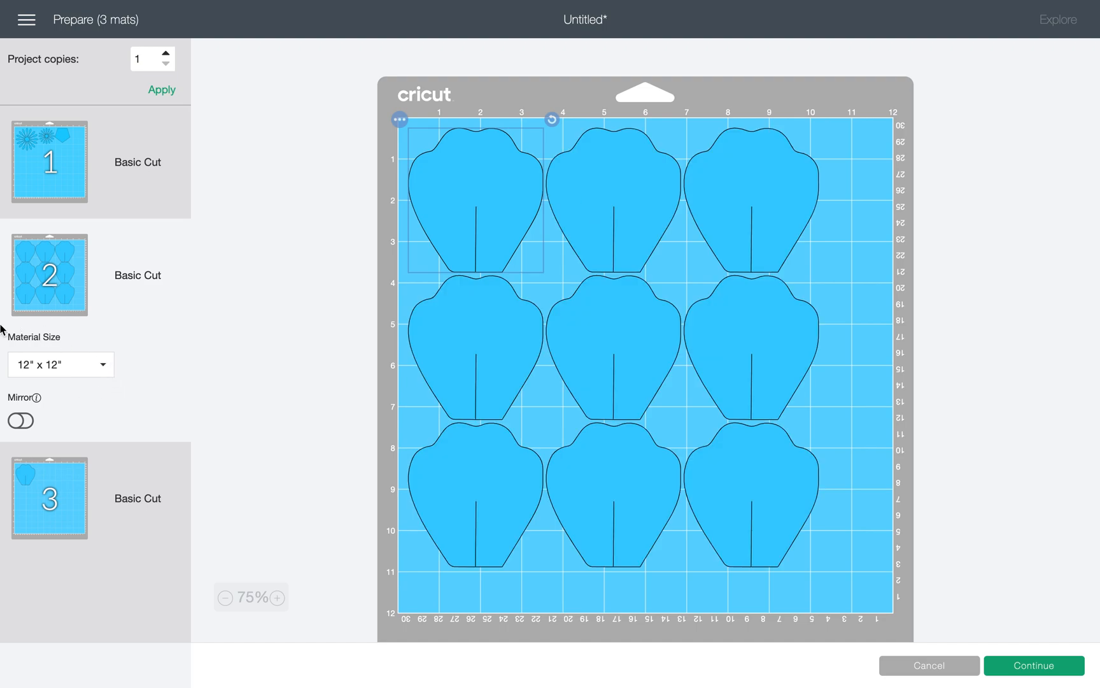
left_click(60, 364)
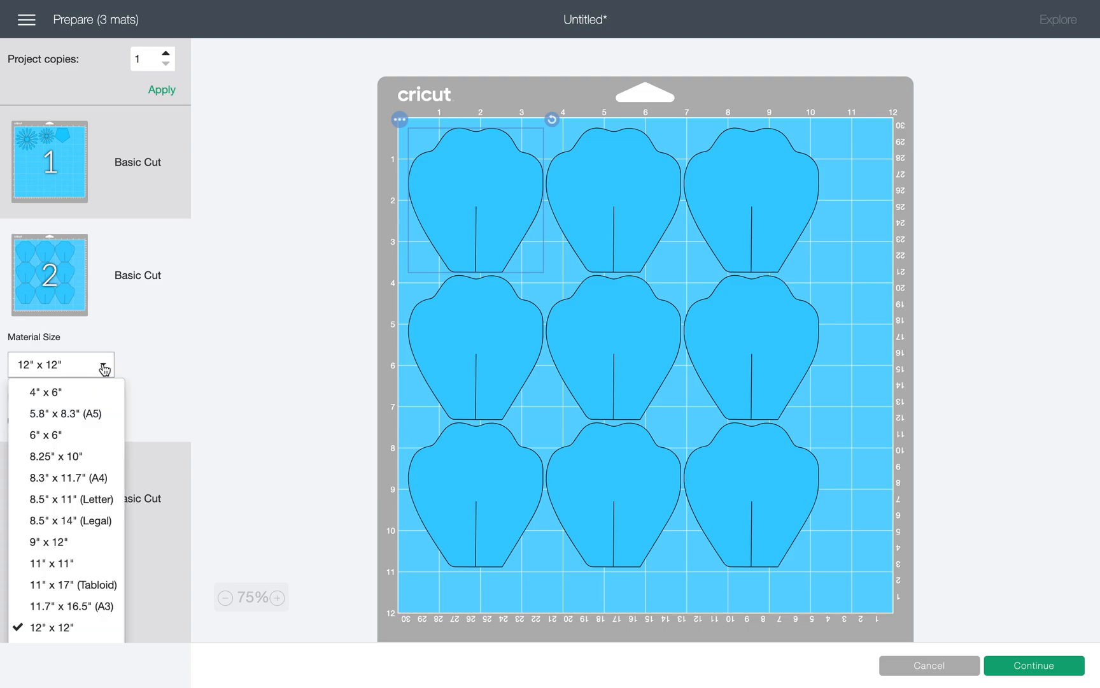
mouse_move(104, 372)
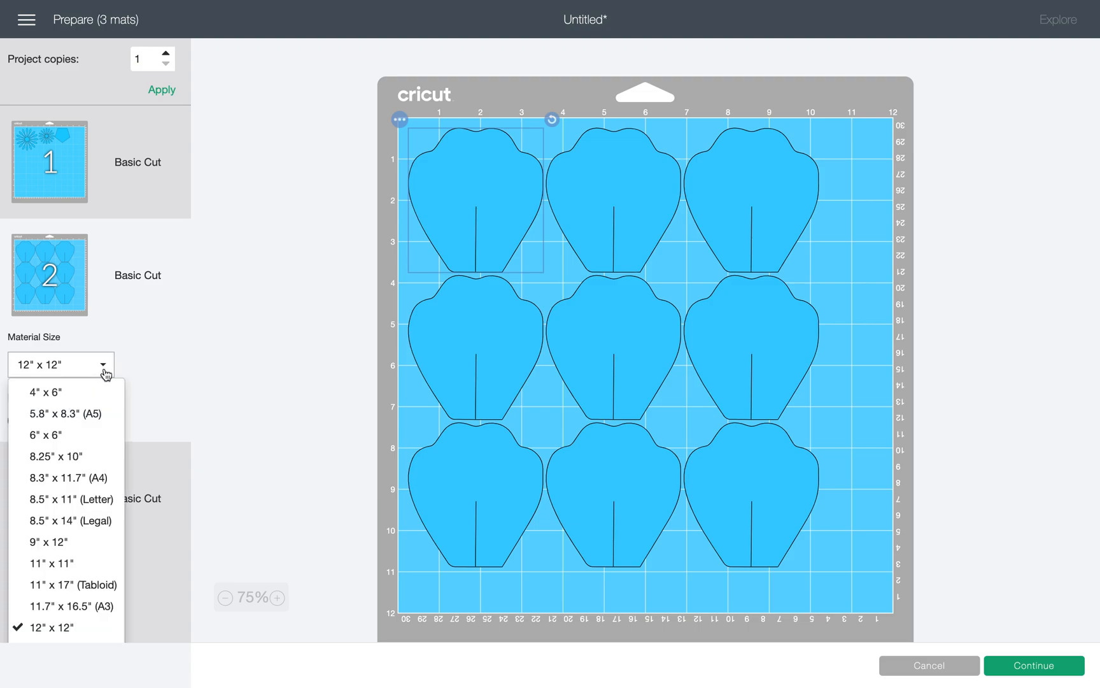
mouse_move(67, 499)
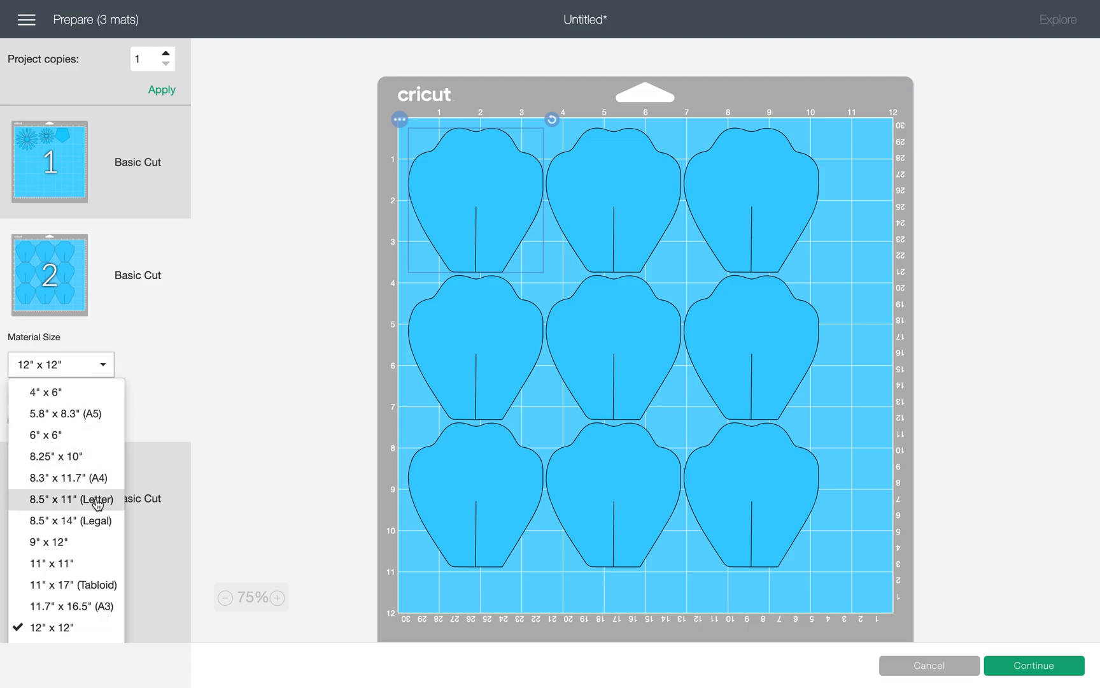
left_click(69, 499)
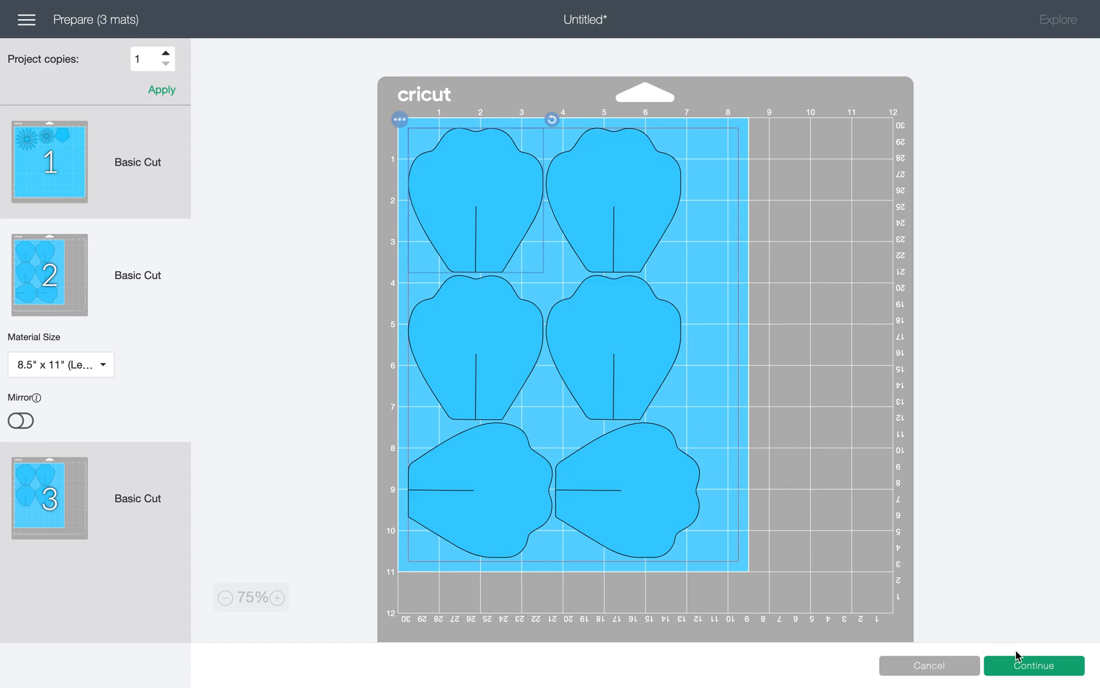
- Continue from the mat preview to the Make screen
left_click(1033, 665)
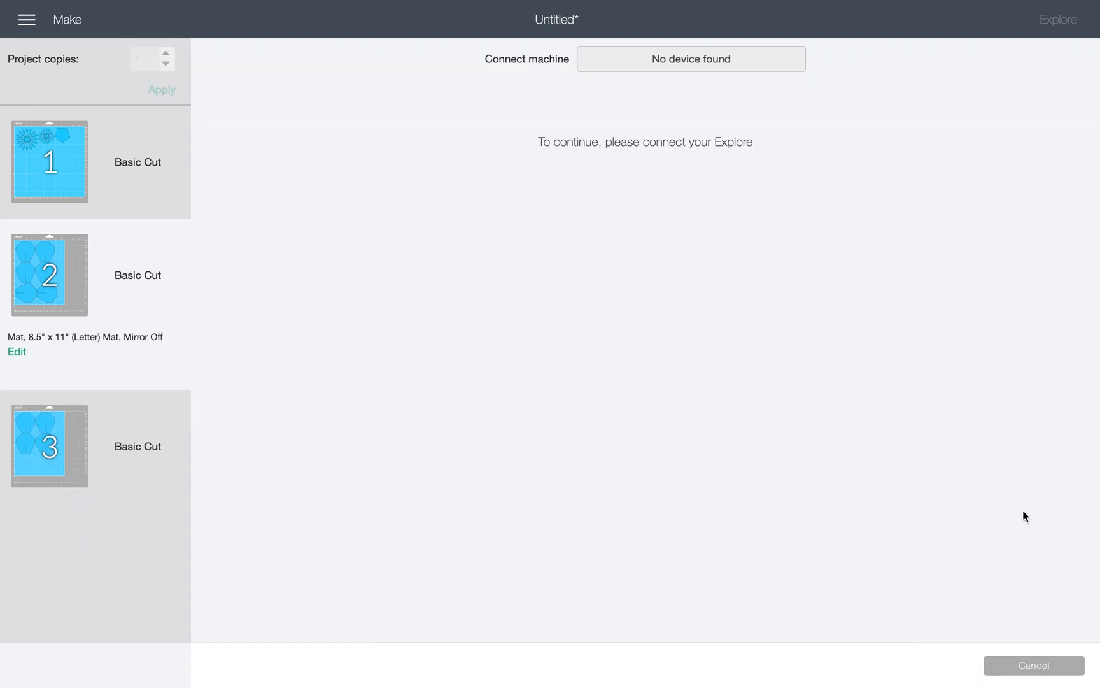
mouse_move(801, 296)
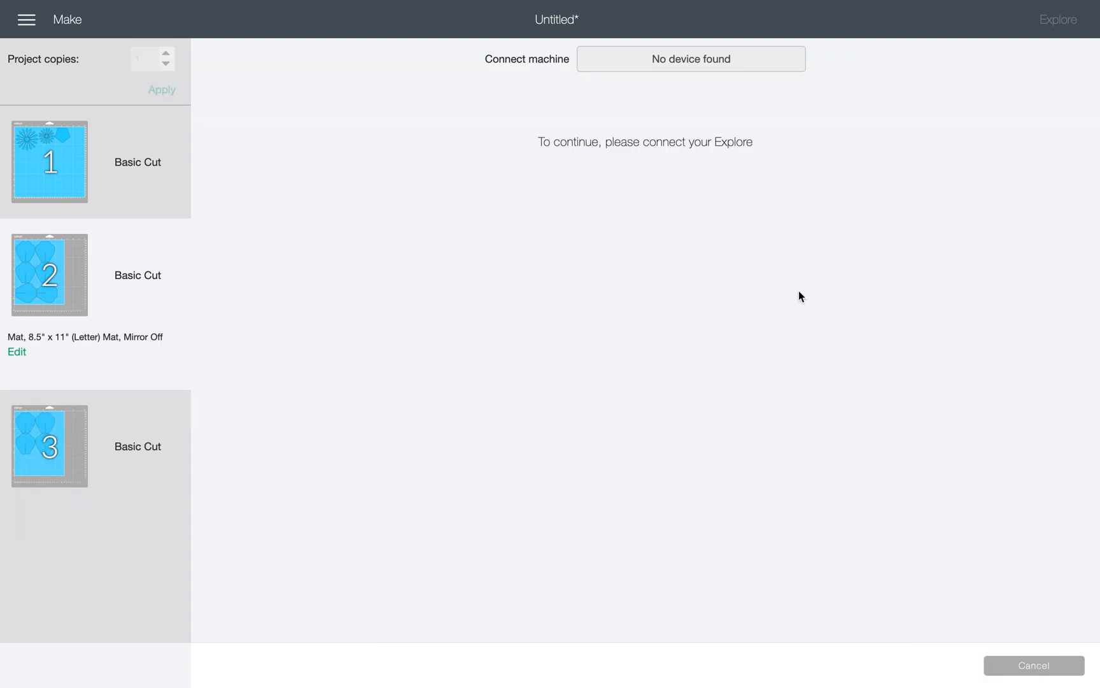
mouse_move(676, 388)
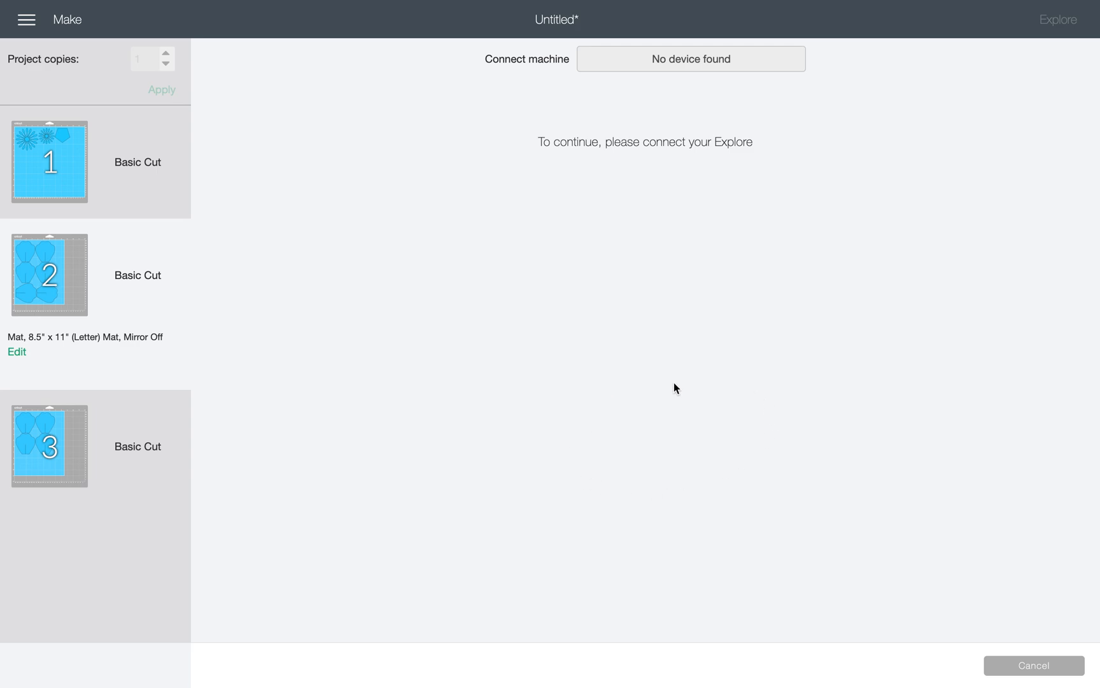
mouse_move(628, 489)
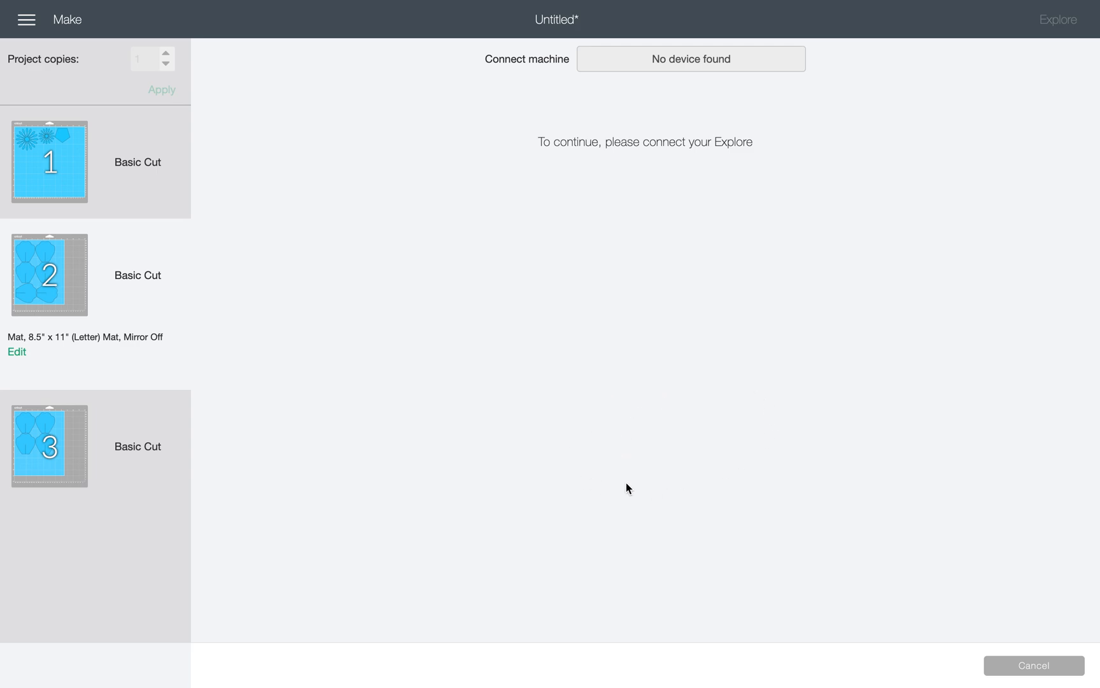
mouse_move(607, 489)
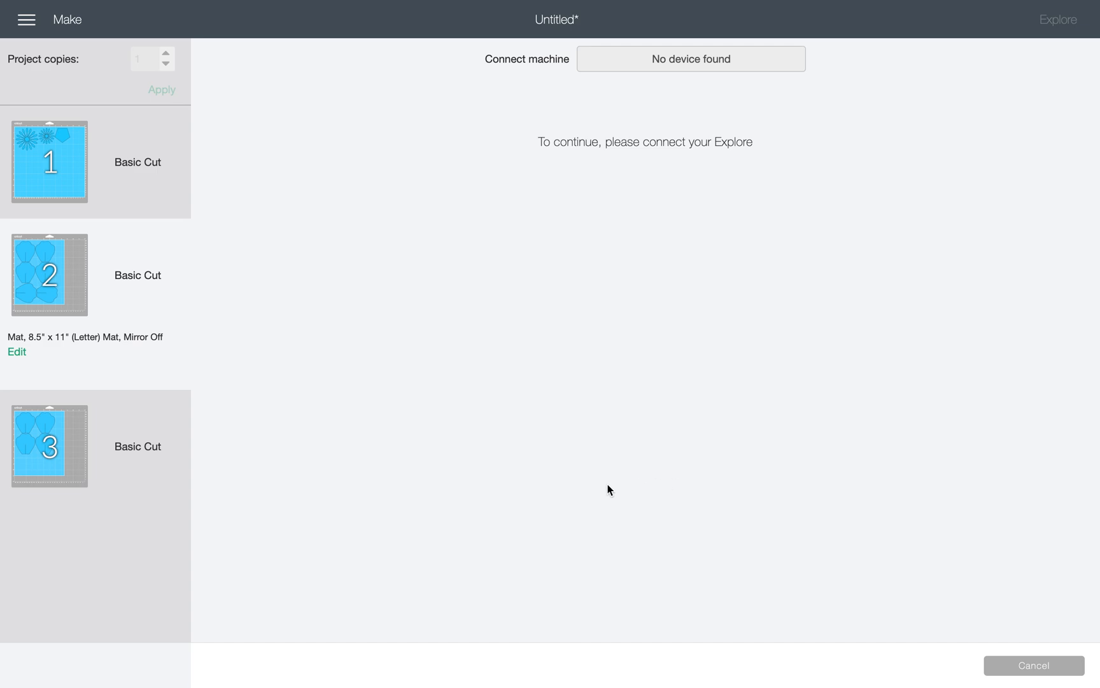
mouse_move(717, 118)
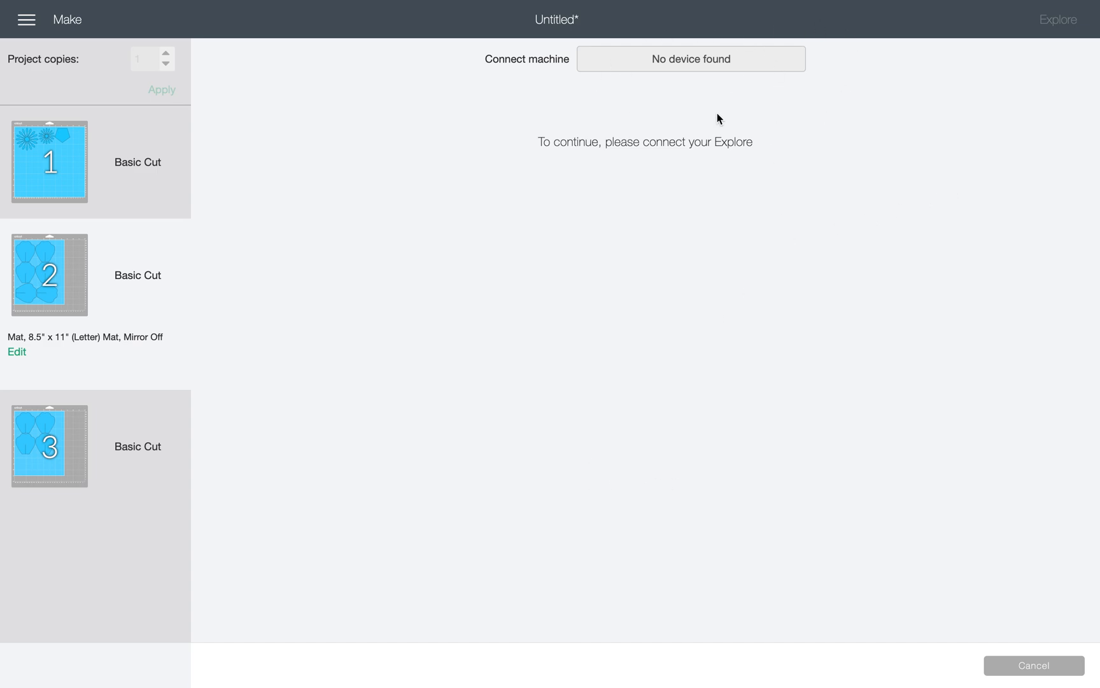
mouse_move(840, 379)
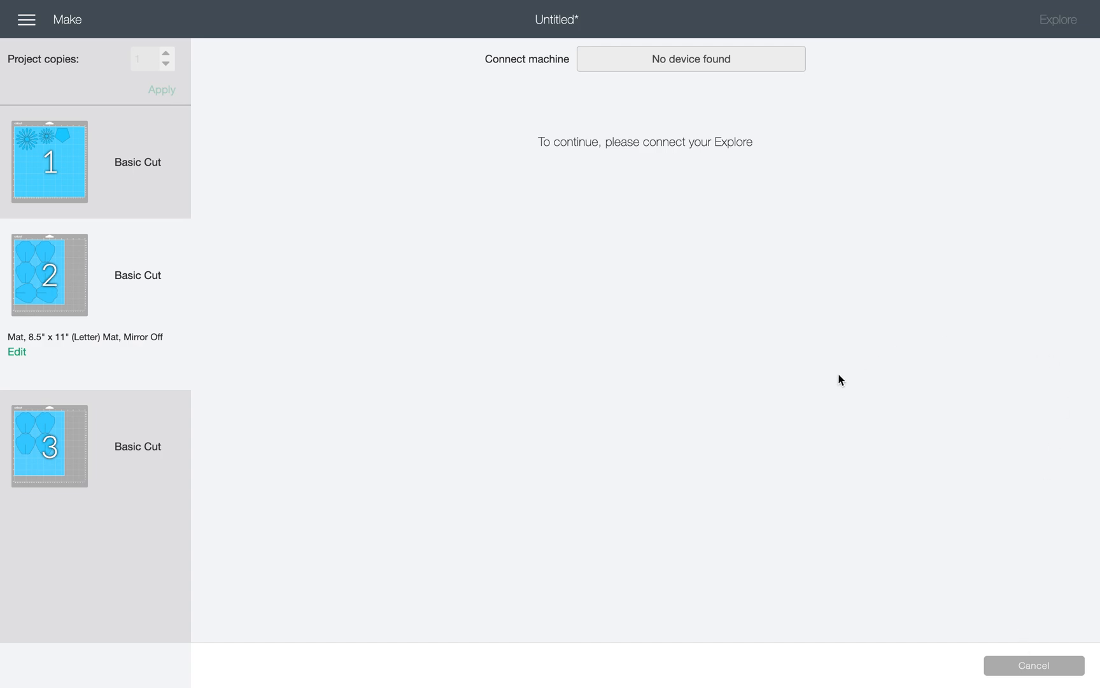
mouse_move(1028, 666)
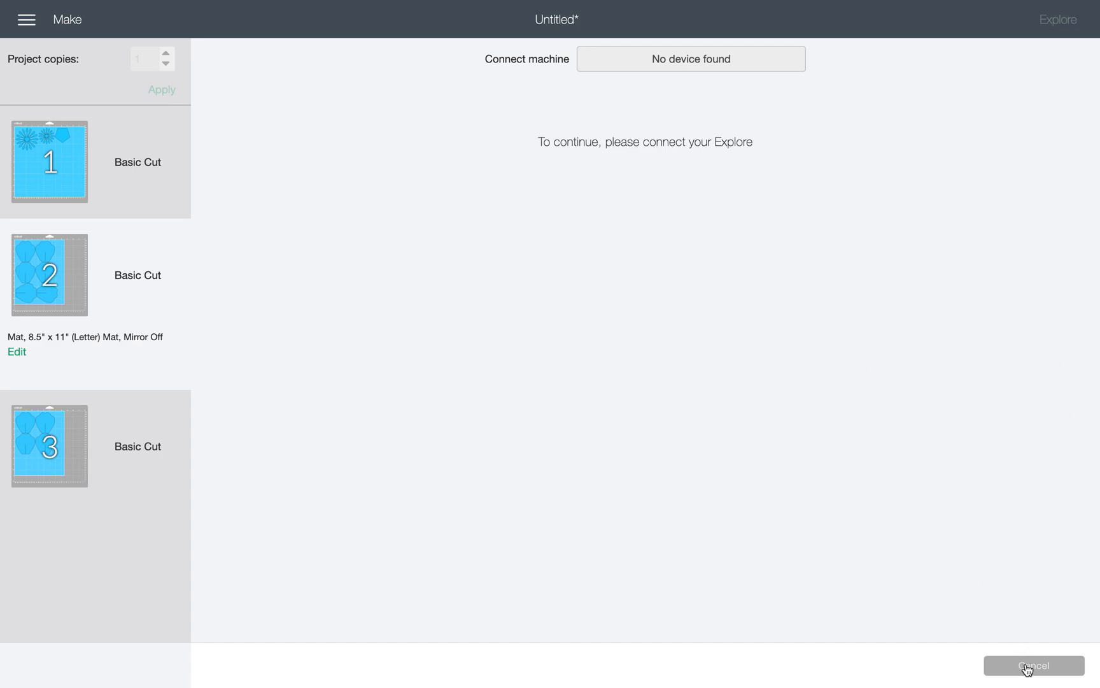
- Cancel the cut, confirm, and leave the mat preview for the T57 canvas
left_click(1033, 665)
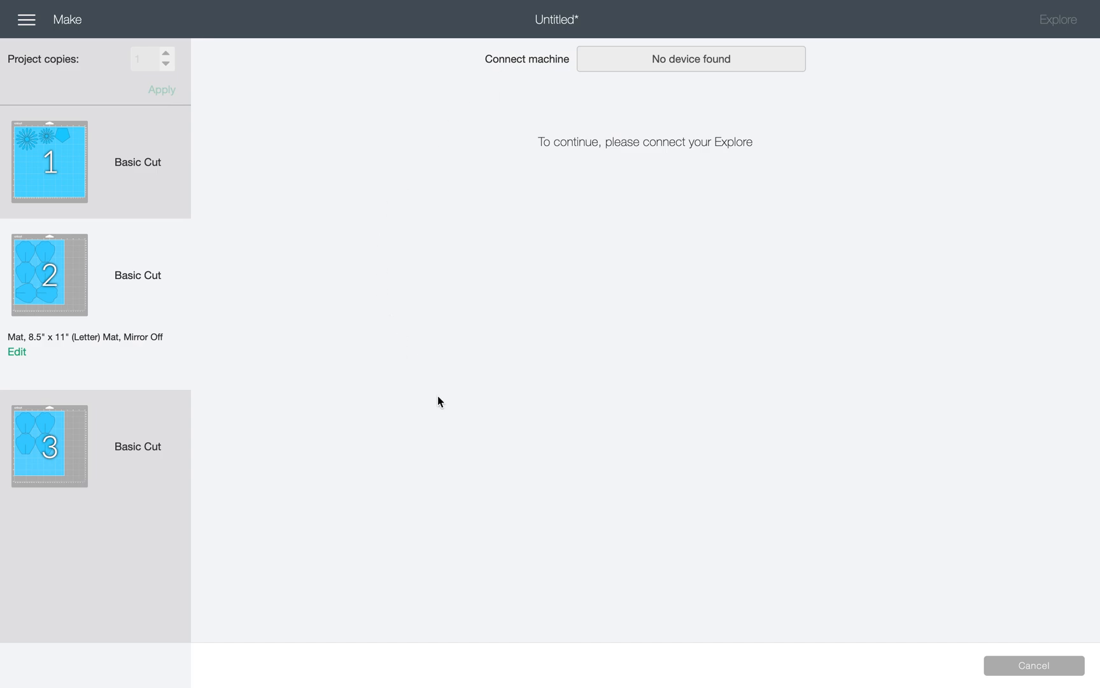
left_click(1032, 665)
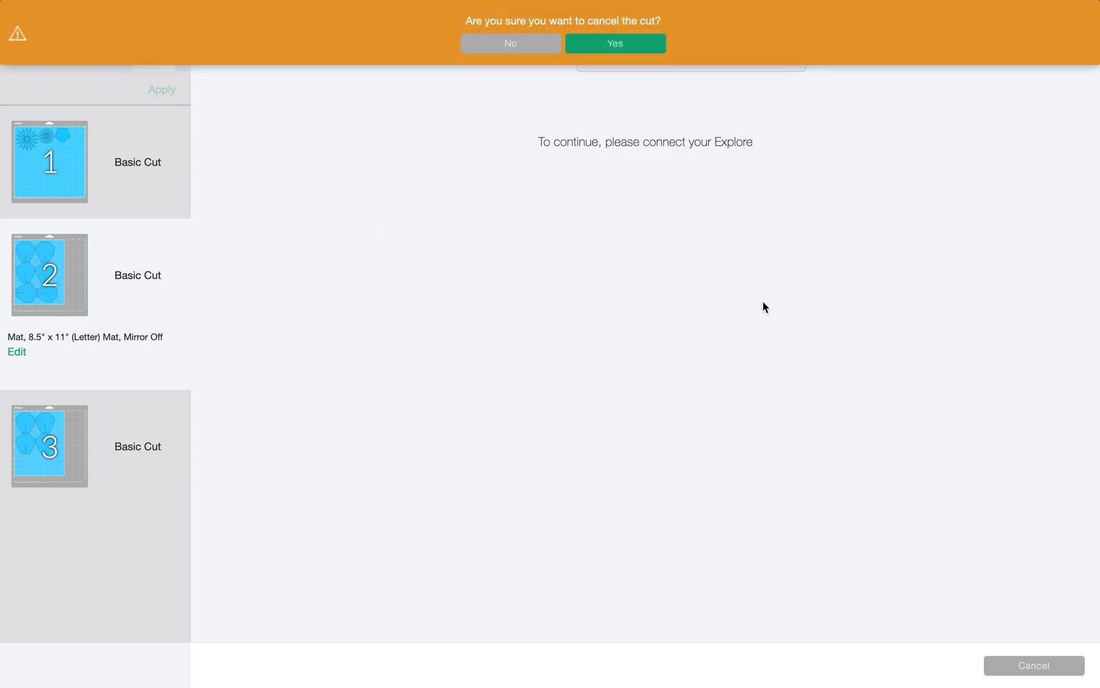
left_click(613, 44)
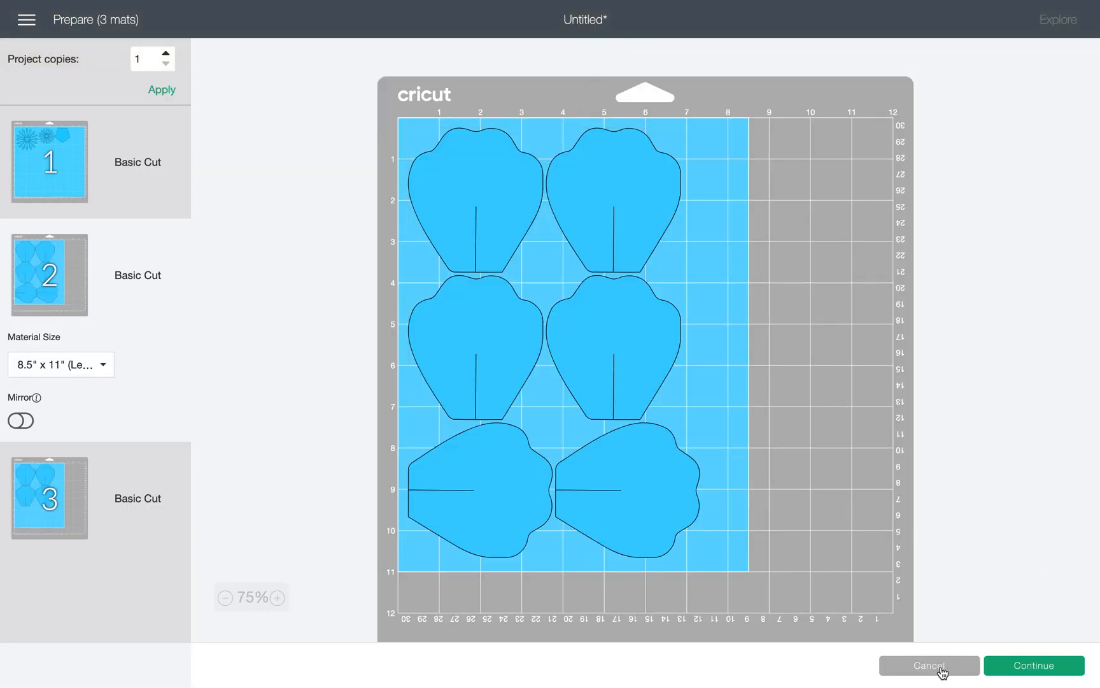
left_click(928, 666)
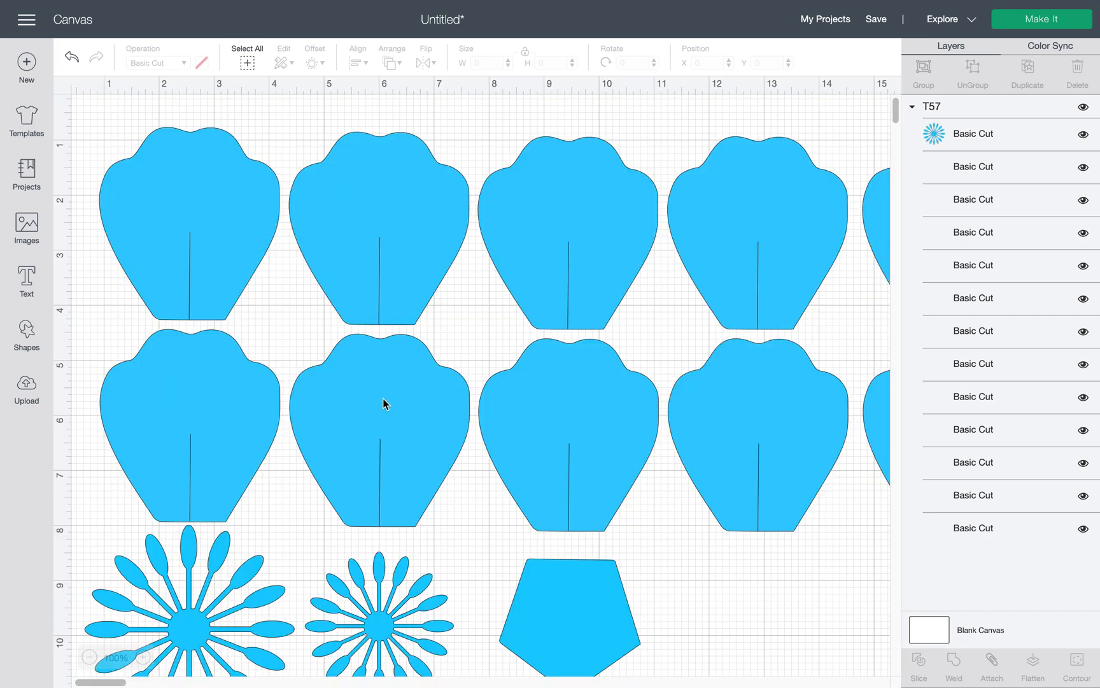
- Select the whole T57 group in the Layers panel to ungroup it
left_click(247, 58)
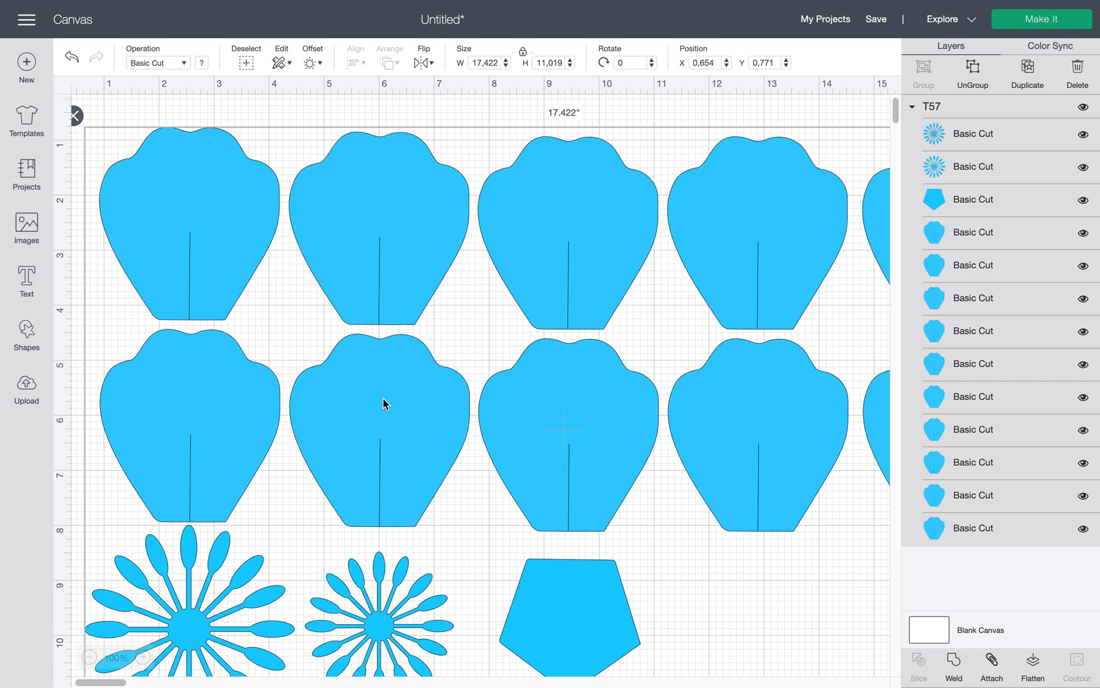
mouse_move(394, 242)
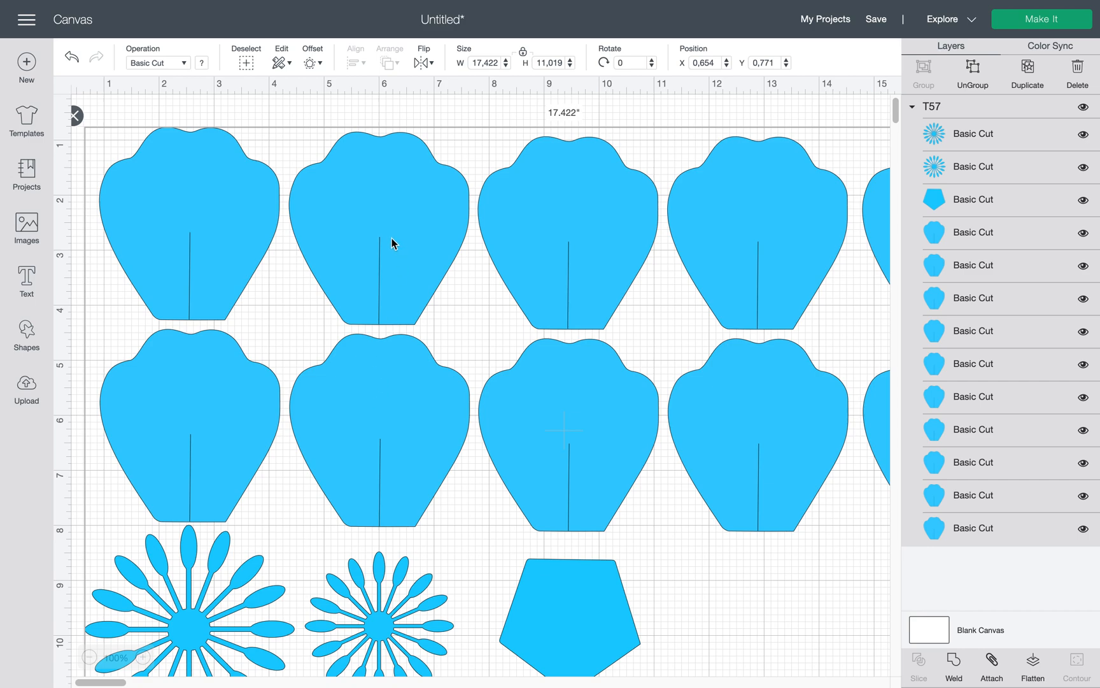
mouse_move(834, 133)
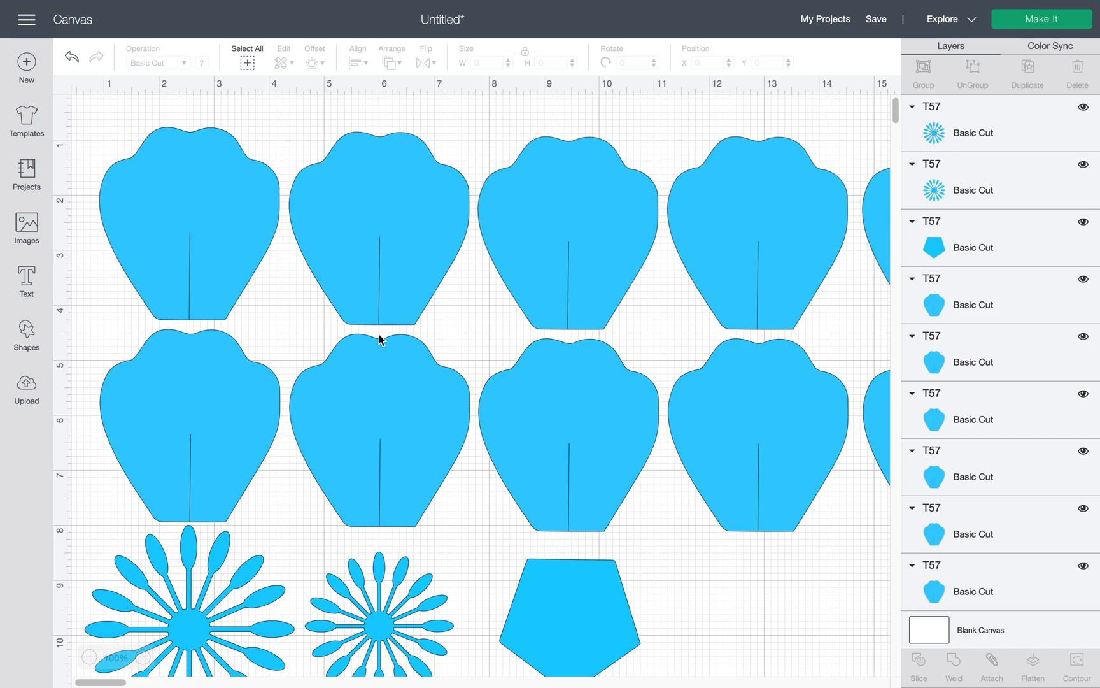
- Resize the top-left petal to a height of 2 inches
left_click(187, 221)
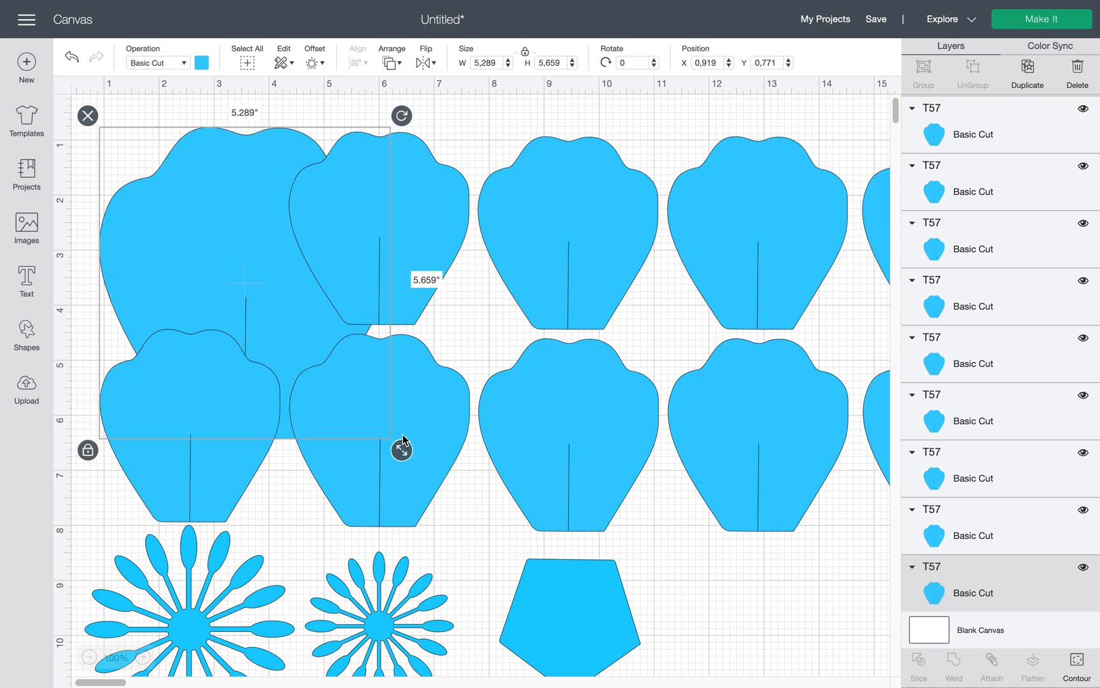
mouse_move(581, 135)
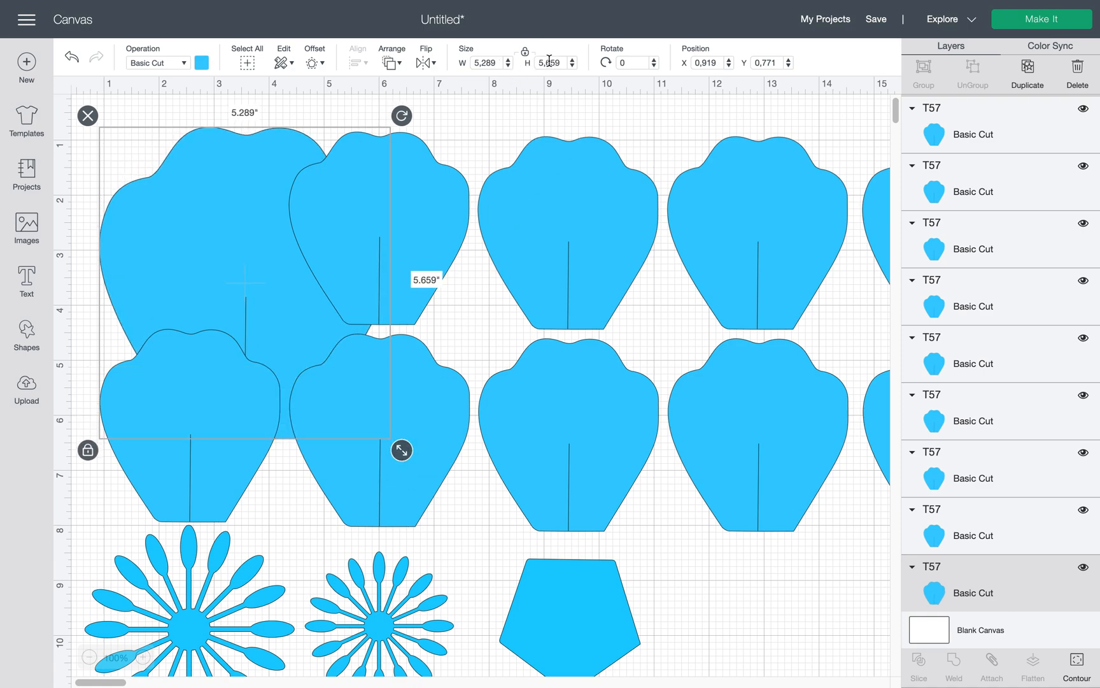
triple_click(550, 62)
type("2")
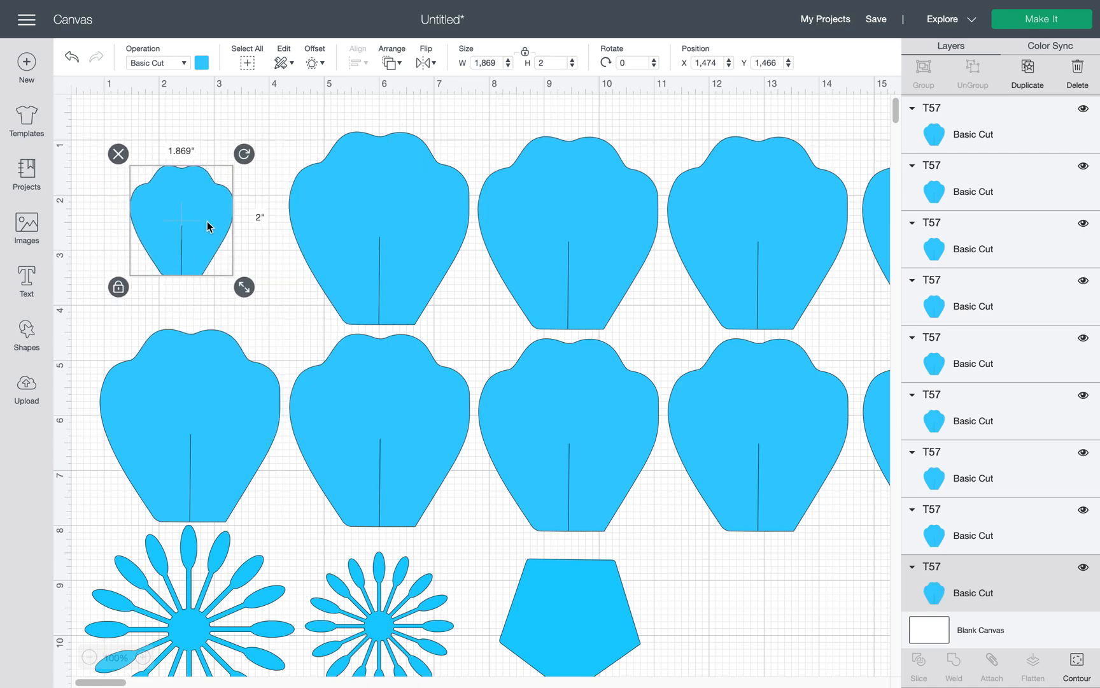
mouse_move(390, 403)
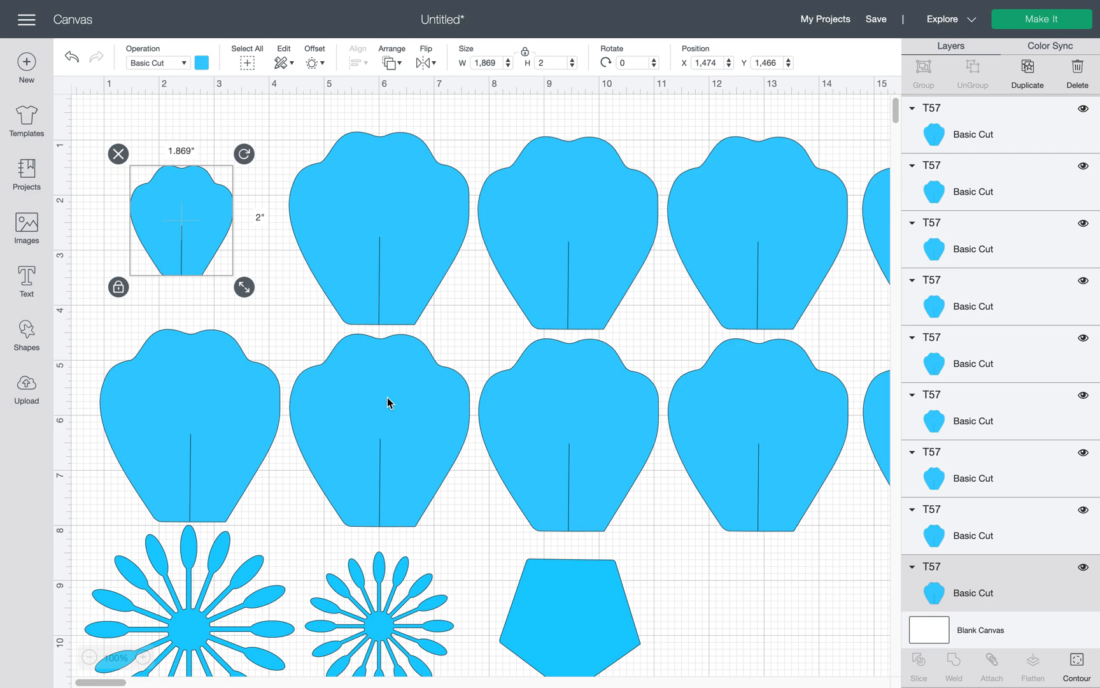
mouse_move(458, 281)
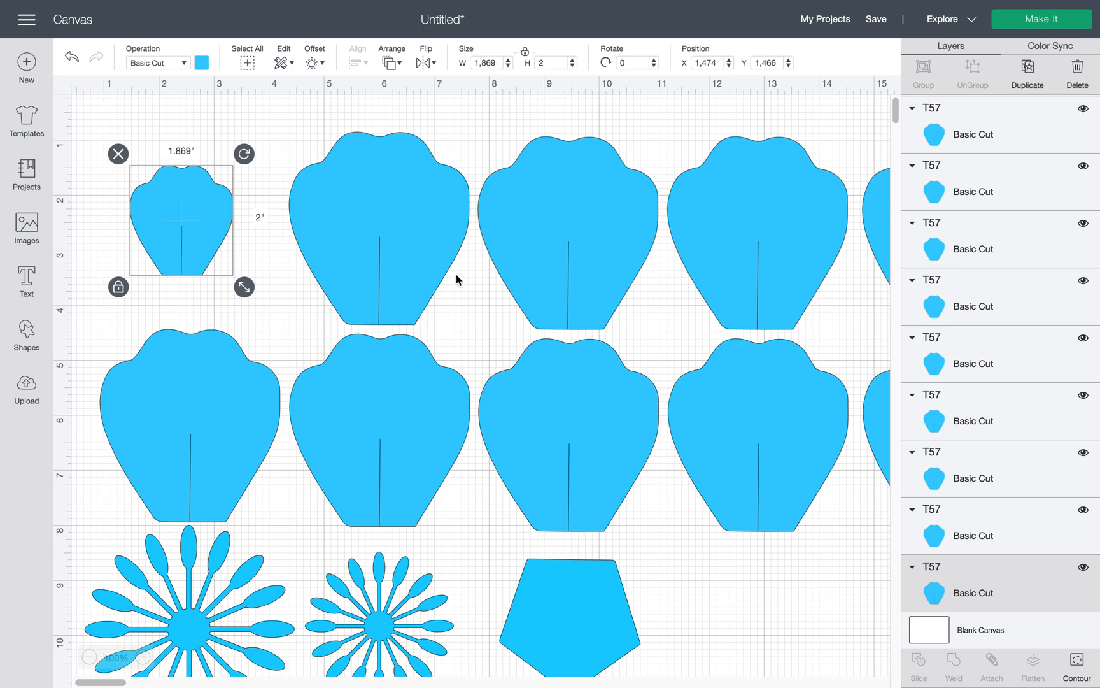
mouse_move(488, 132)
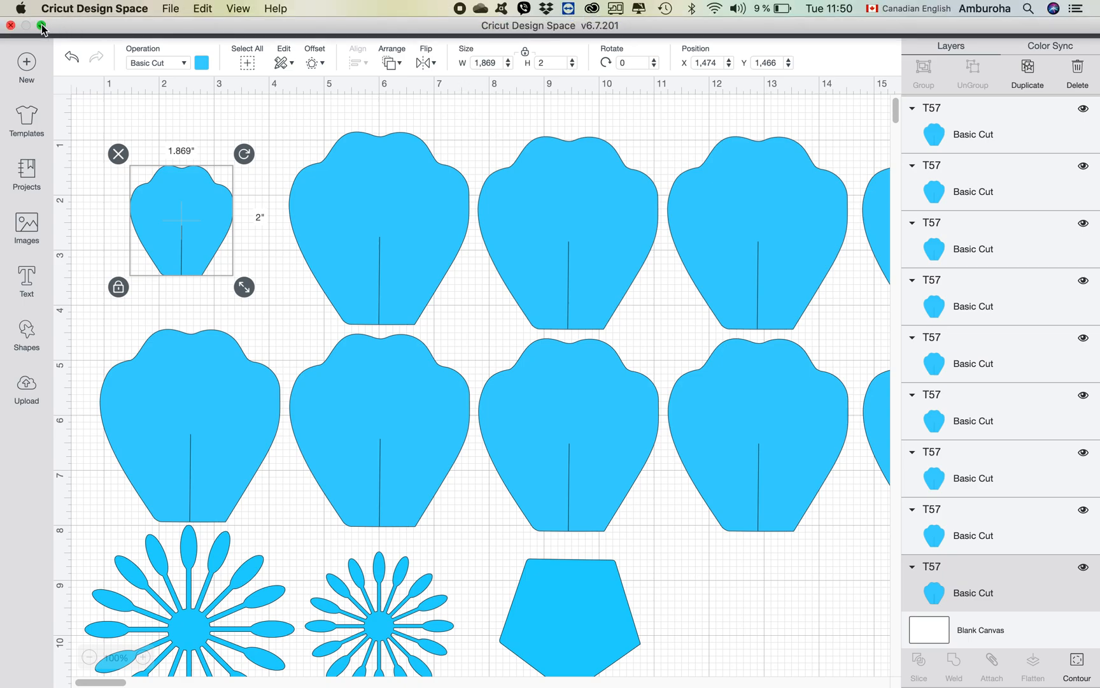
- Exit full screen so Cricut Design Space sits in a smaller window over the desktop
left_click(40, 26)
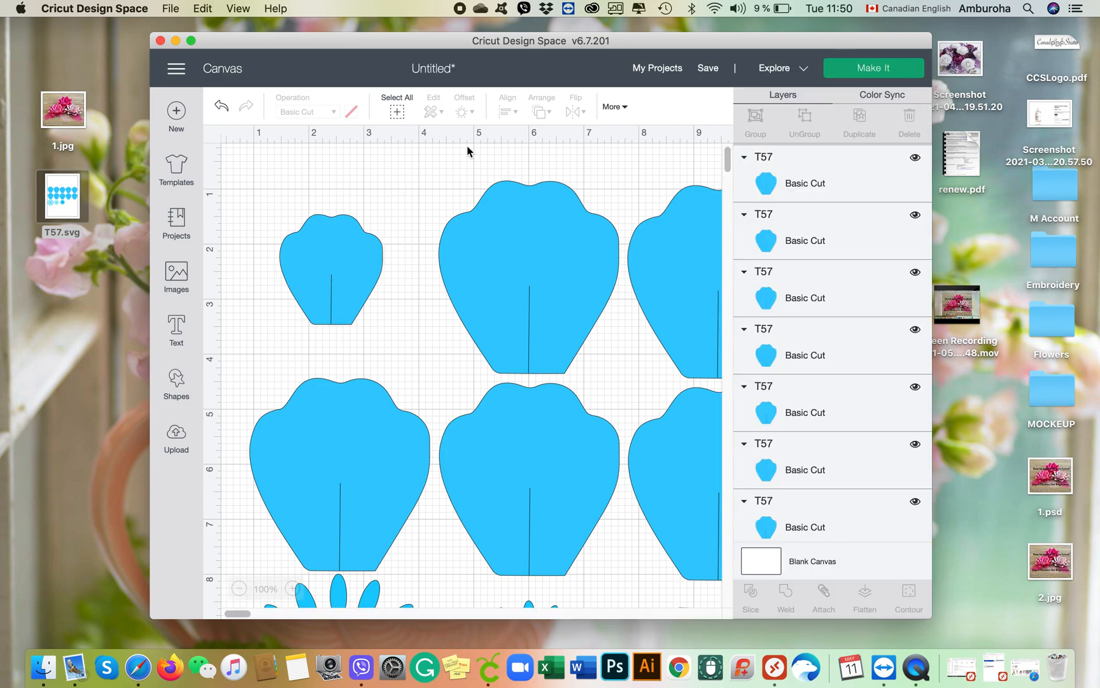
mouse_move(445, 27)
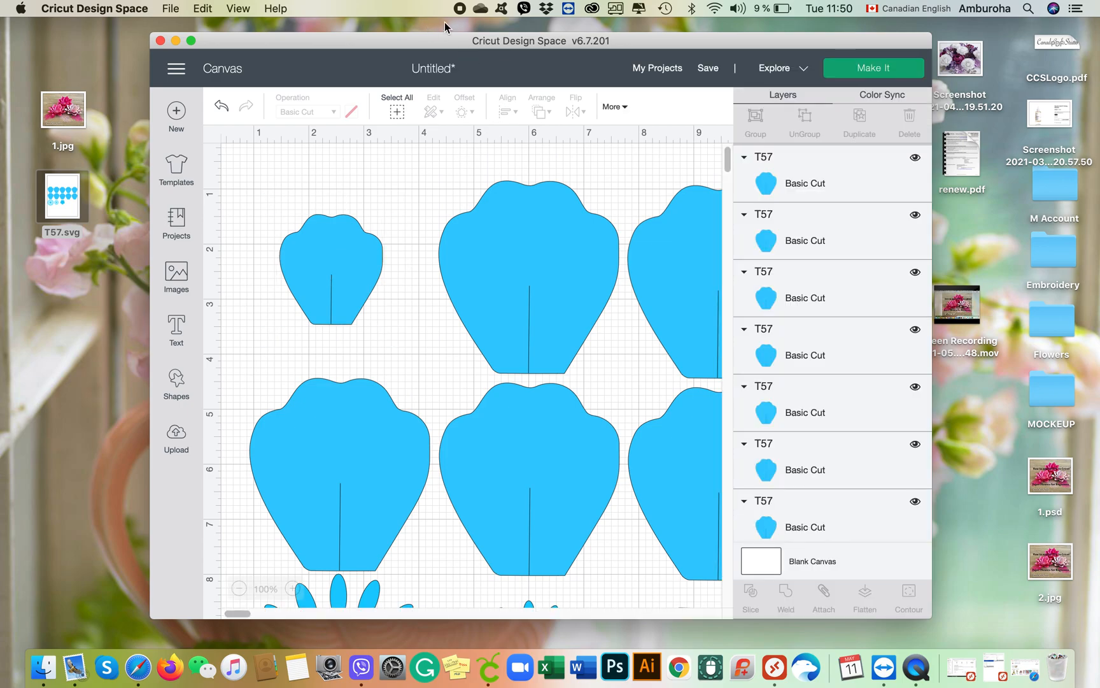